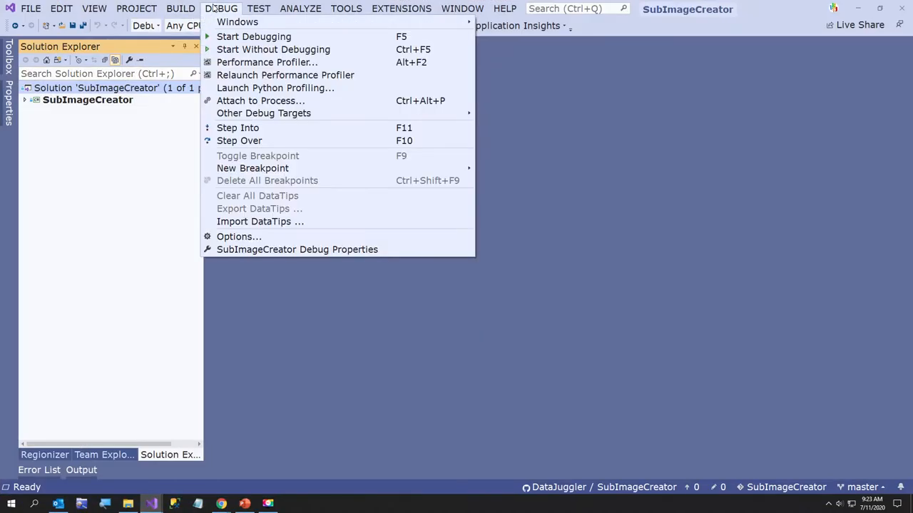
mouse_move(254, 36)
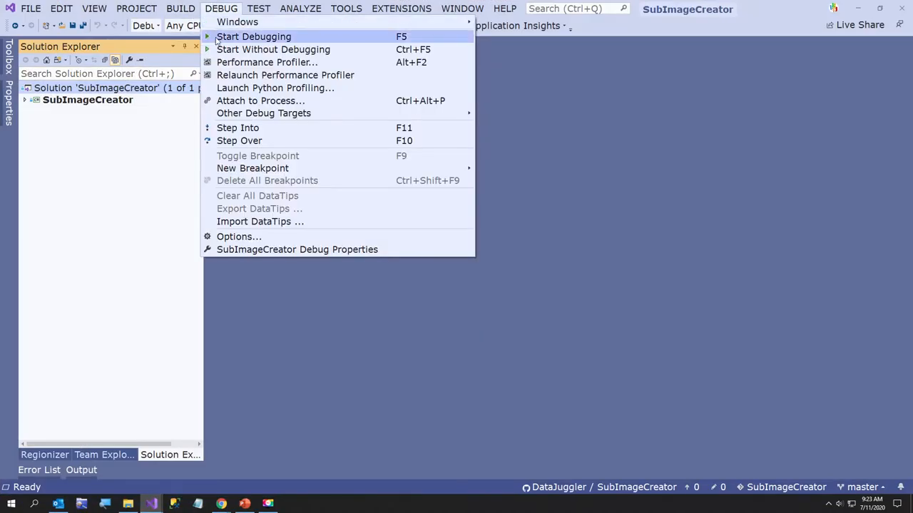
Step: Start debugging the SubImageCreator app so its empty Sub Image Creator window appears
click(254, 37)
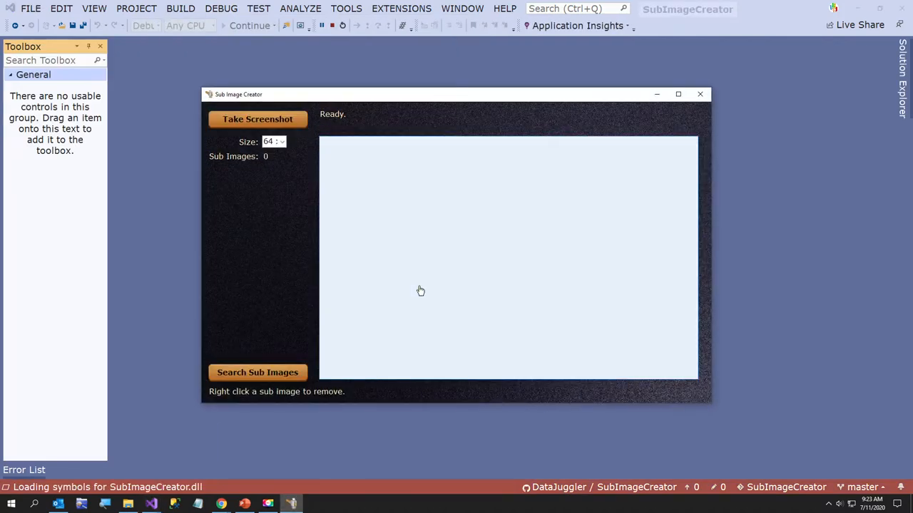
mouse_move(392, 276)
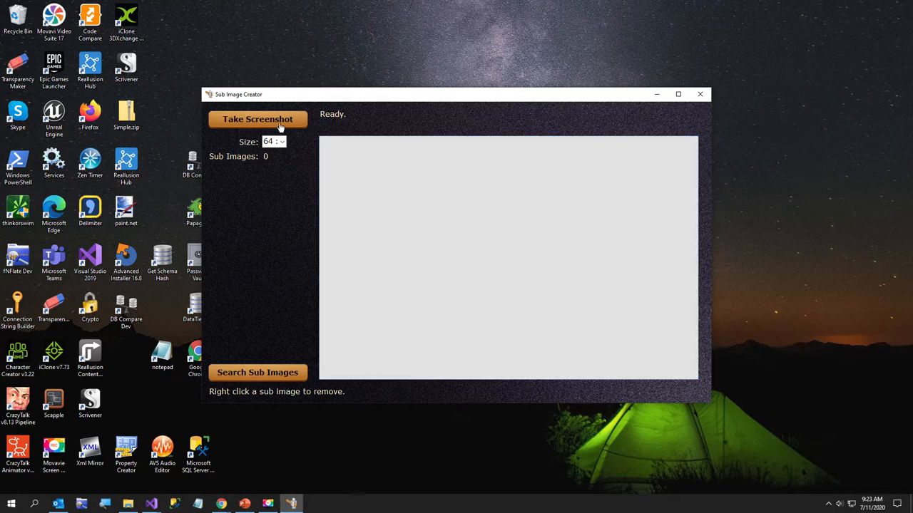
Step: Take a desktop screenshot and crop the audio and database icons as sub images
click(257, 119)
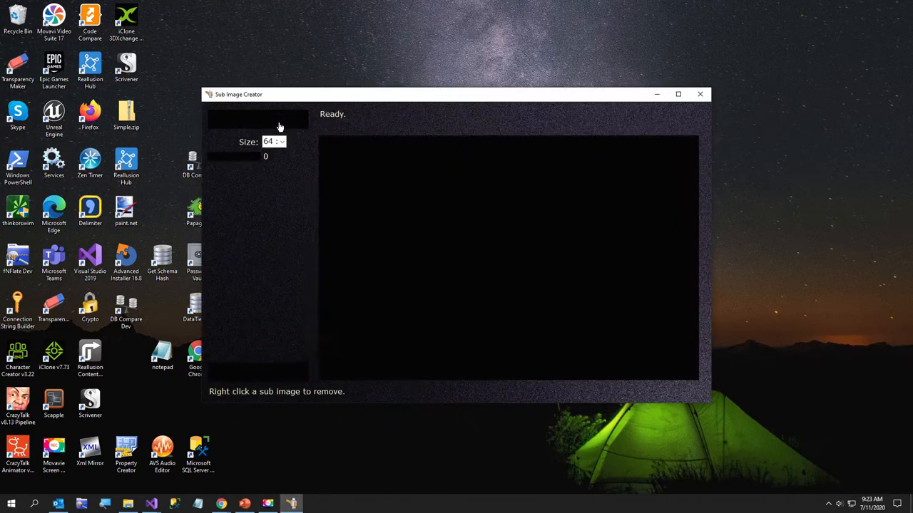
click(257, 119)
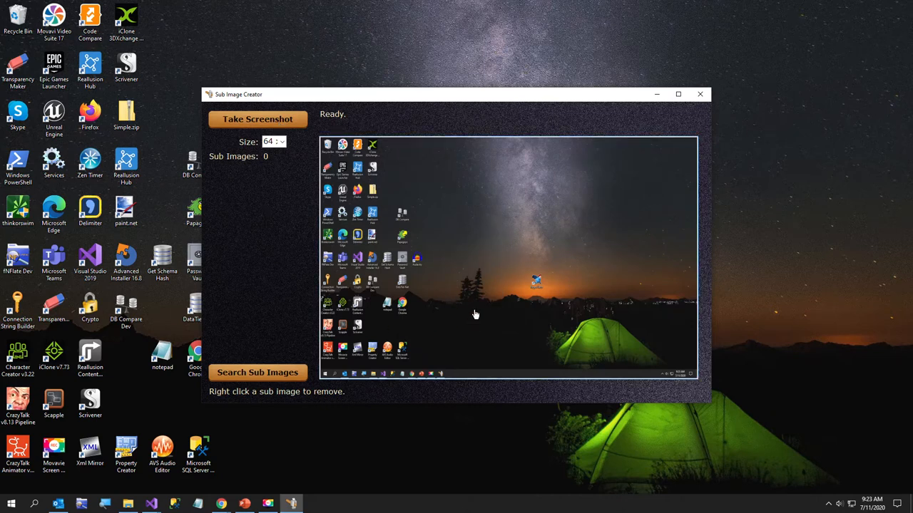
mouse_move(479, 221)
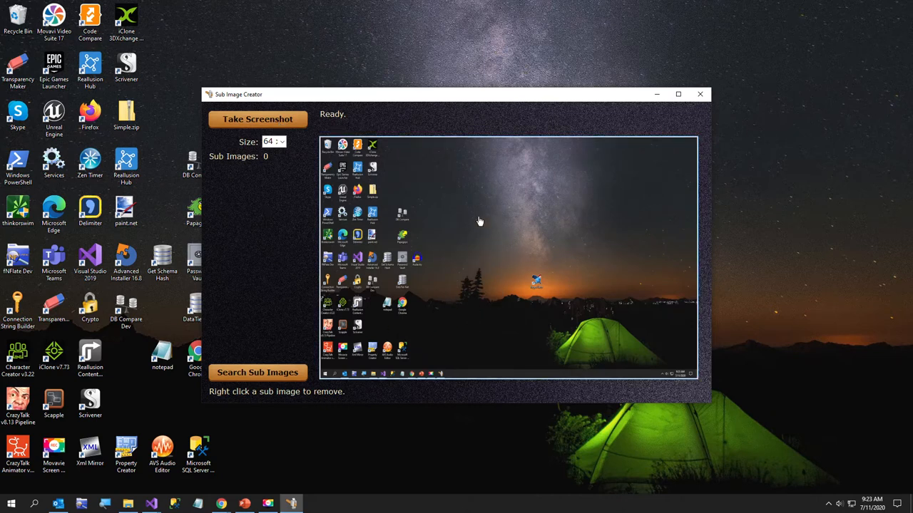
mouse_move(410, 258)
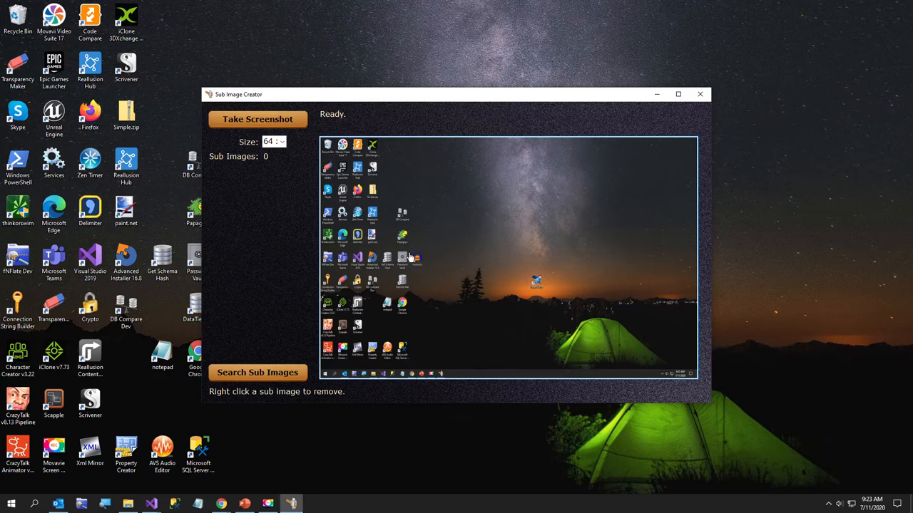
click(416, 257)
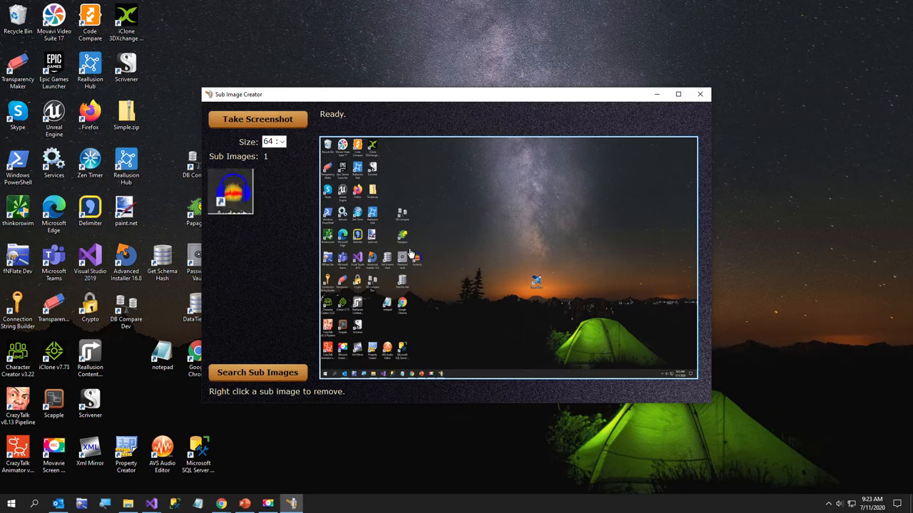
click(401, 213)
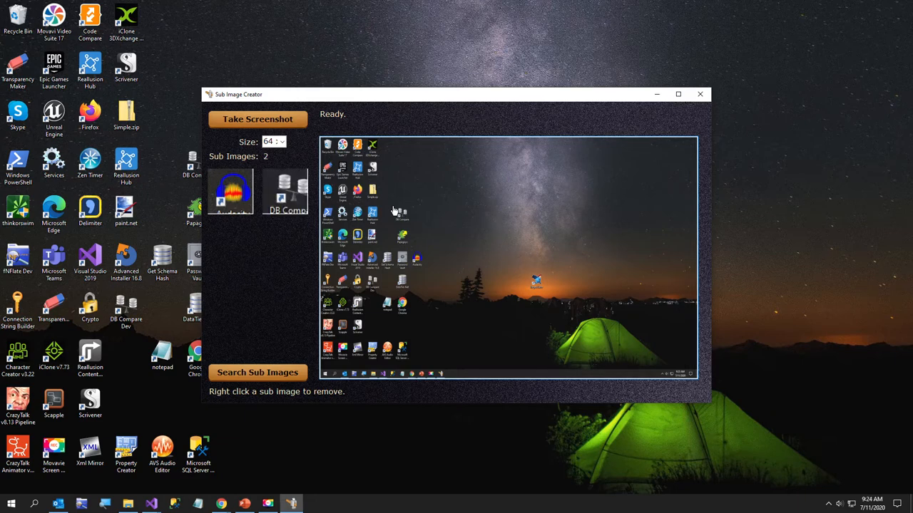
mouse_move(525, 278)
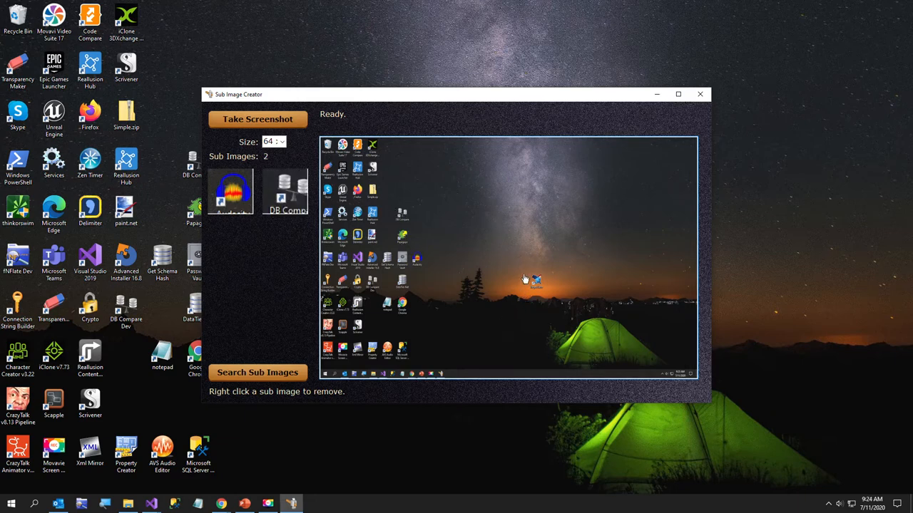
mouse_move(531, 277)
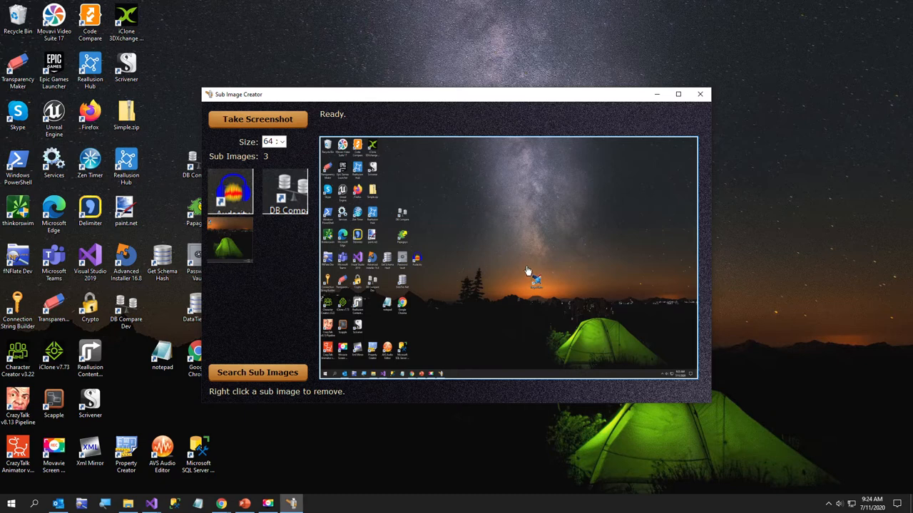
mouse_move(383, 285)
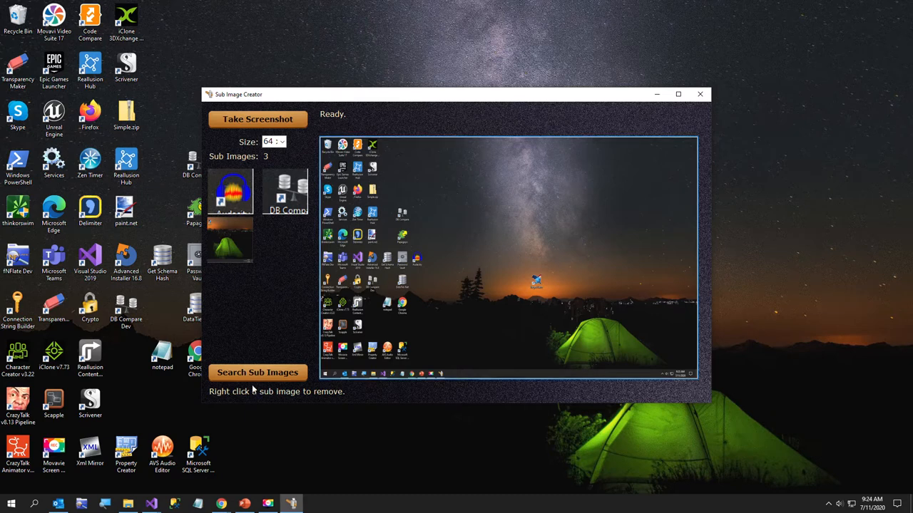
Step: Turn on search mode and find best matches for the audio and database icon sub images
click(257, 372)
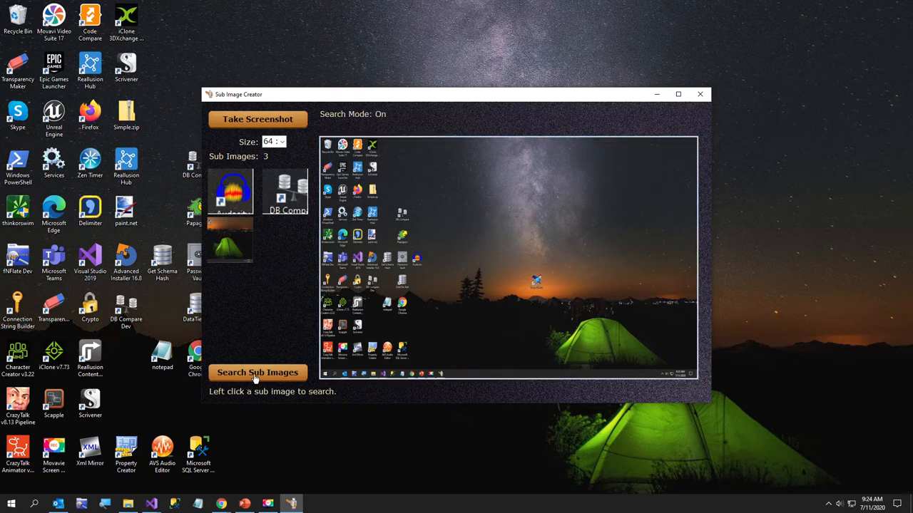
mouse_move(371, 132)
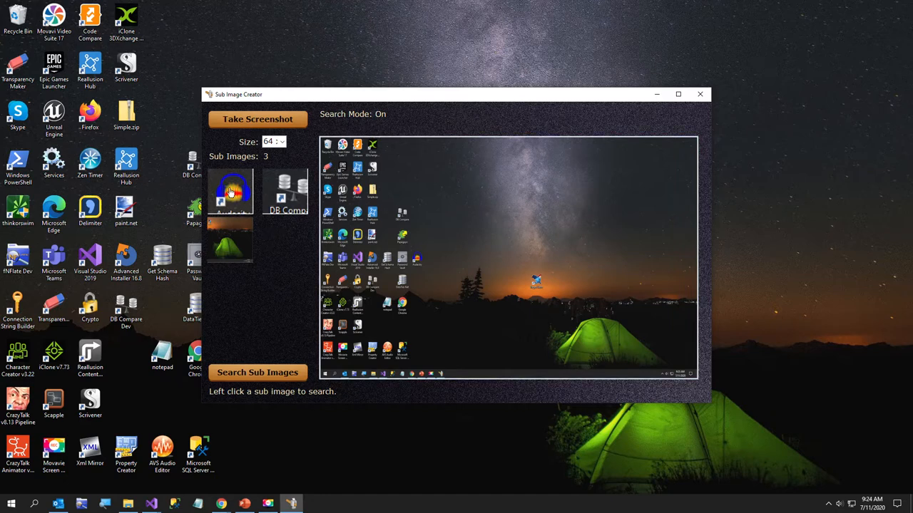
click(230, 190)
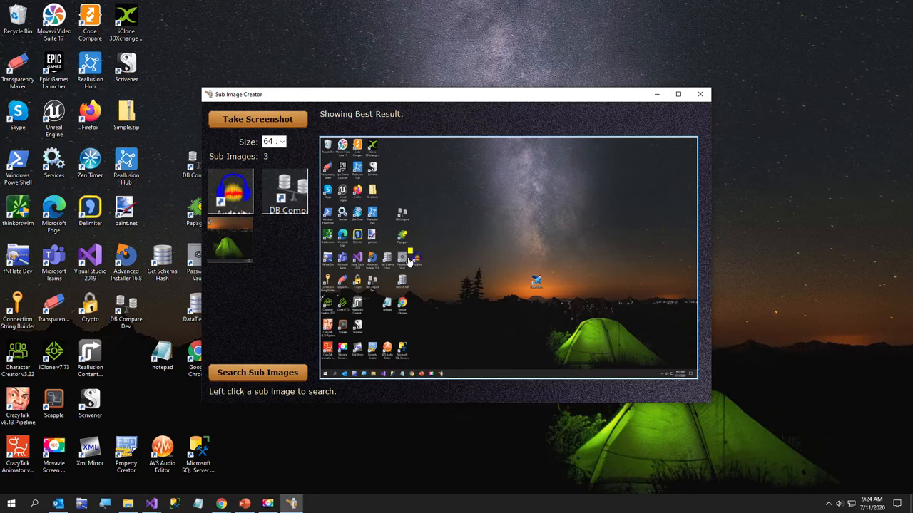
mouse_move(371, 214)
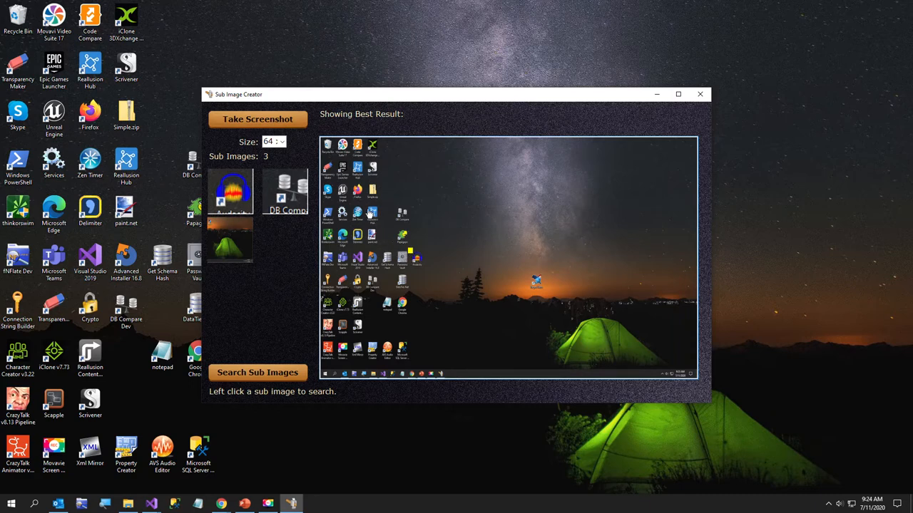
mouse_move(367, 212)
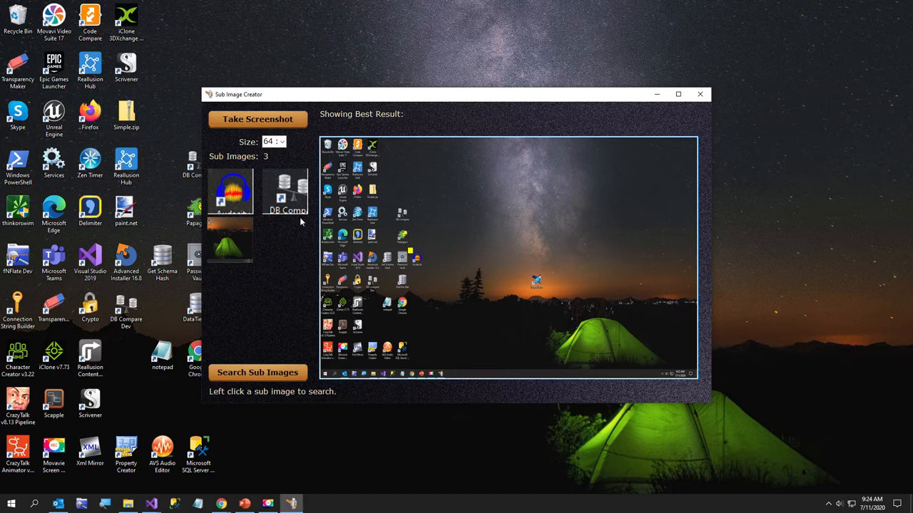
click(285, 193)
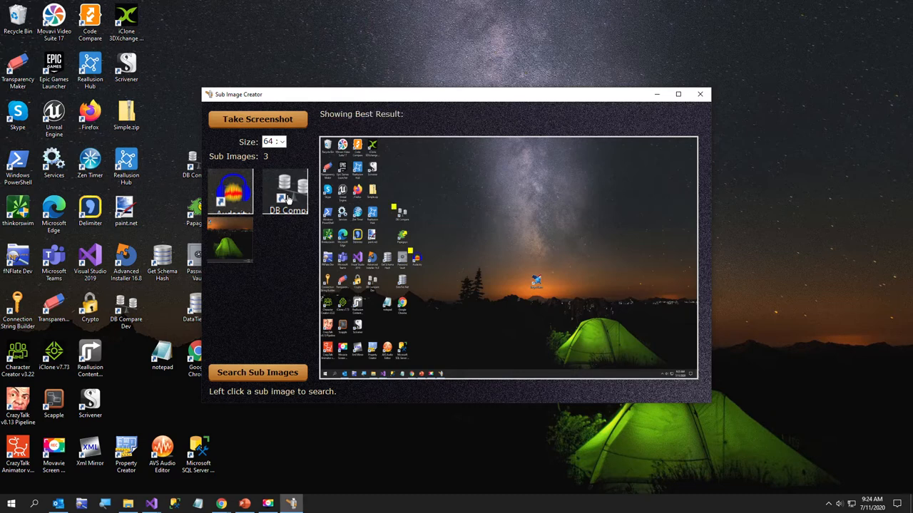
mouse_move(205, 250)
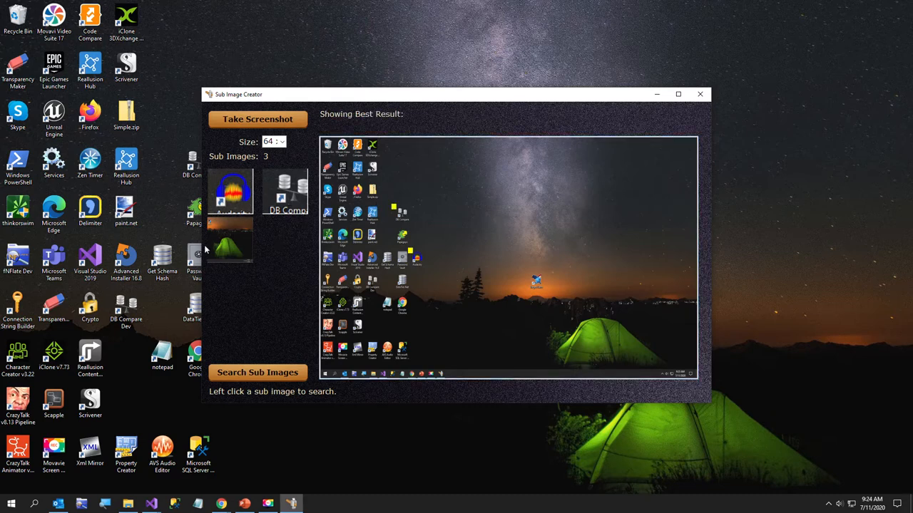
Step: Search the screenshot for the tent sub image and wait for its best match
click(230, 243)
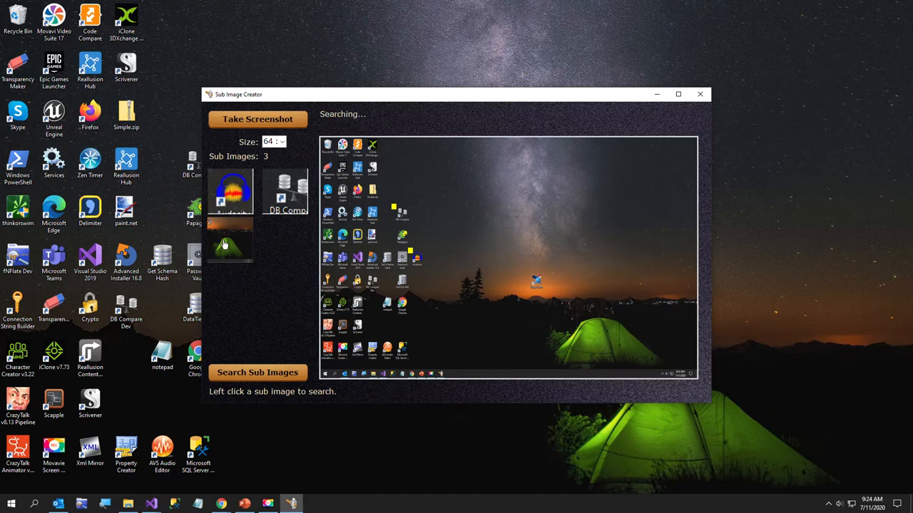
mouse_move(290, 240)
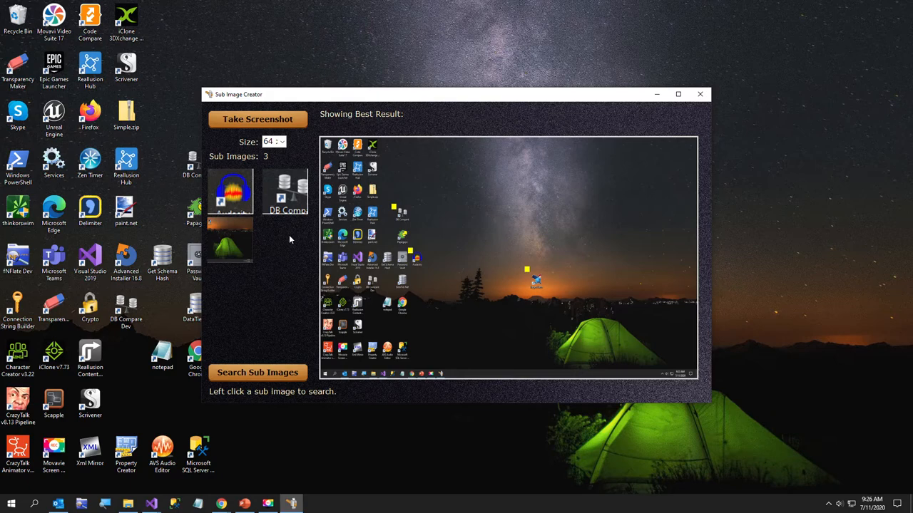
mouse_move(647, 110)
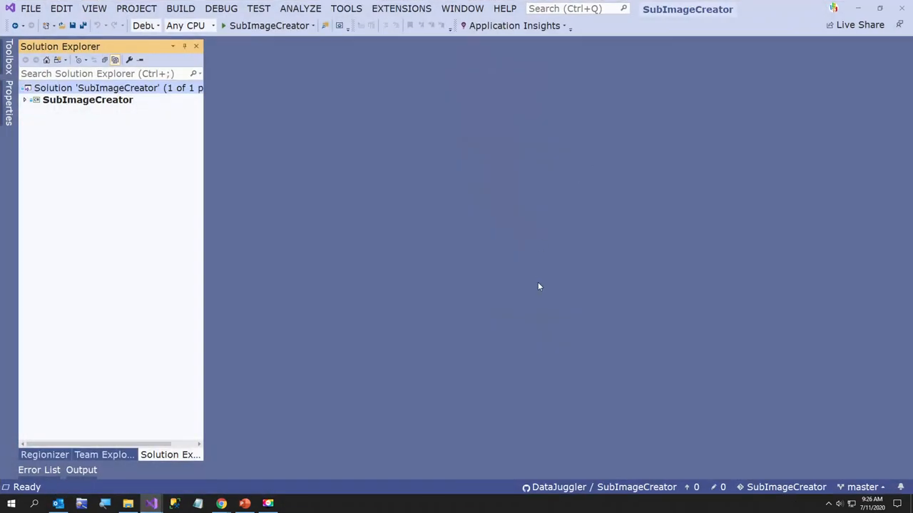
mouse_move(150, 504)
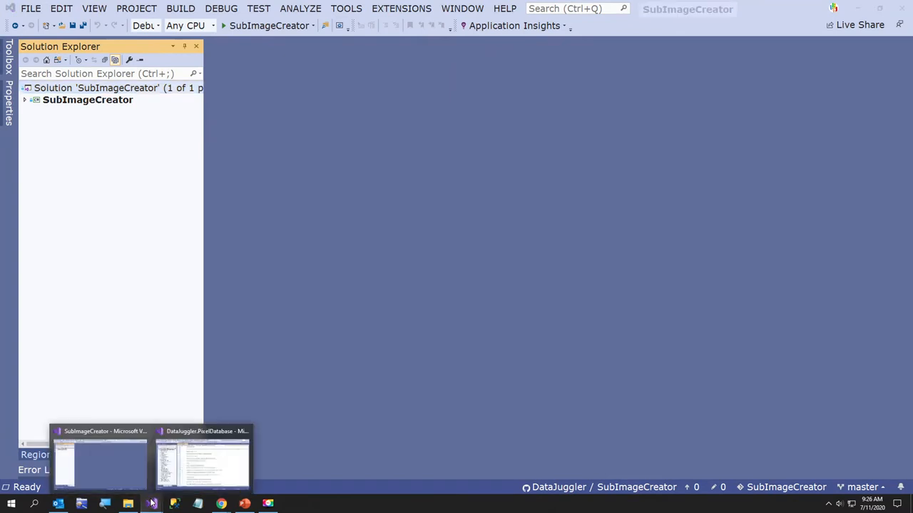
Step: Open MainForm.cs from Solution Explorer and find the PixelDatabaseLoader call at line 453
click(25, 99)
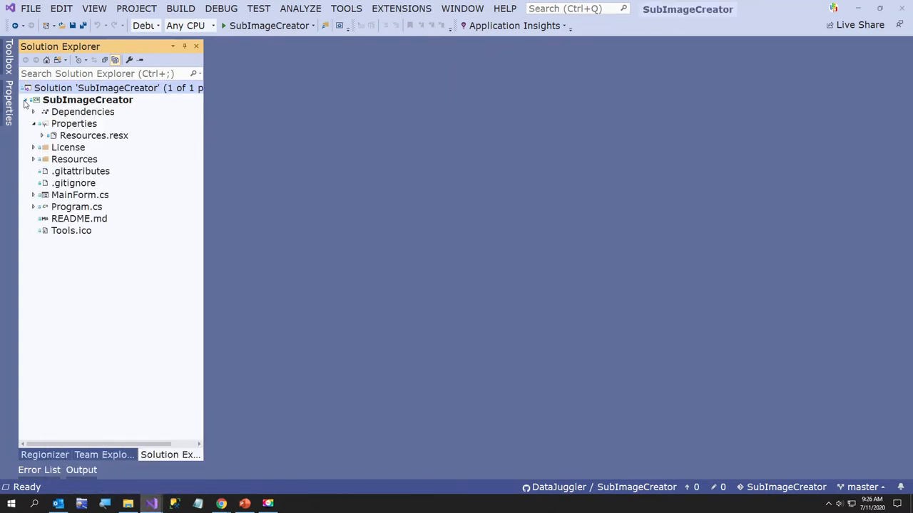
right_click(80, 194)
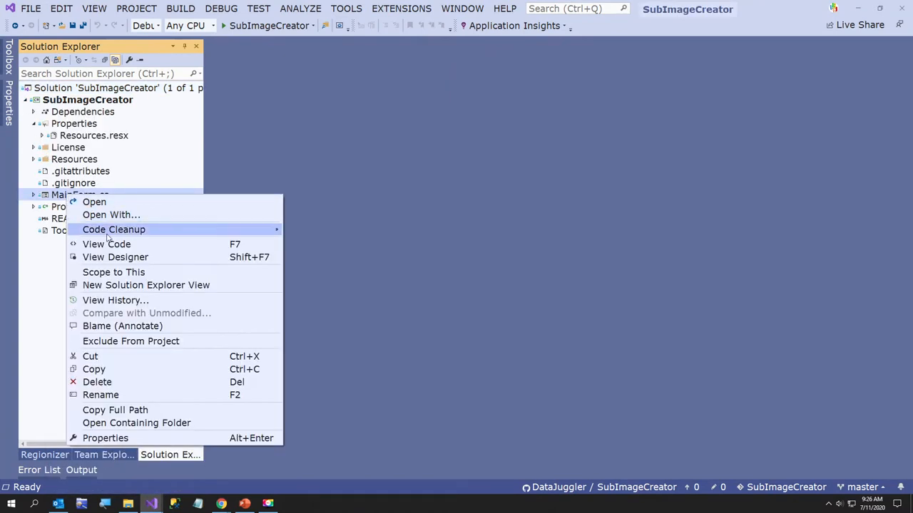
click(106, 244)
text(Pi)
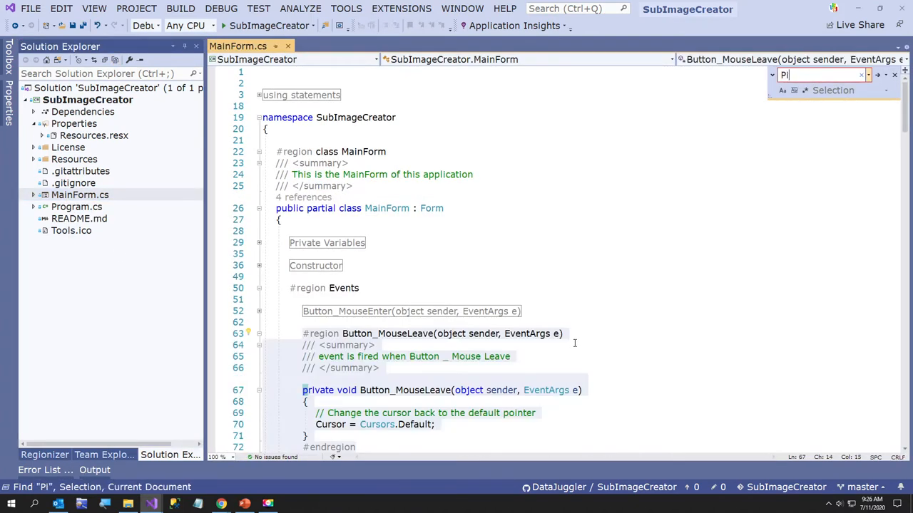
text(xelDatabaseLoa)
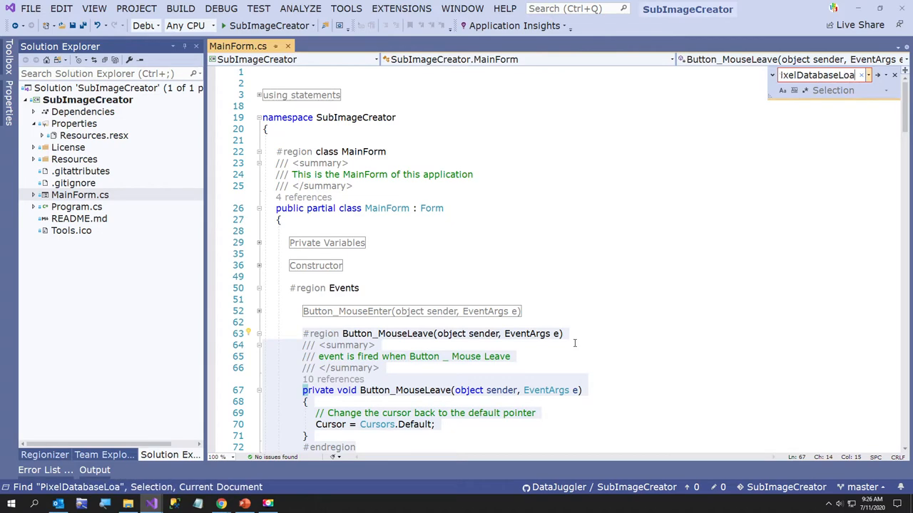
click(849, 90)
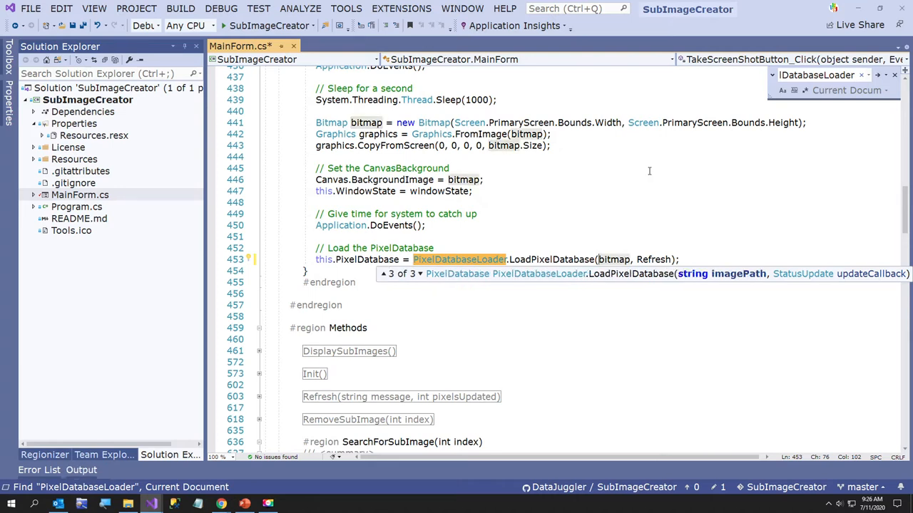
mouse_move(610, 155)
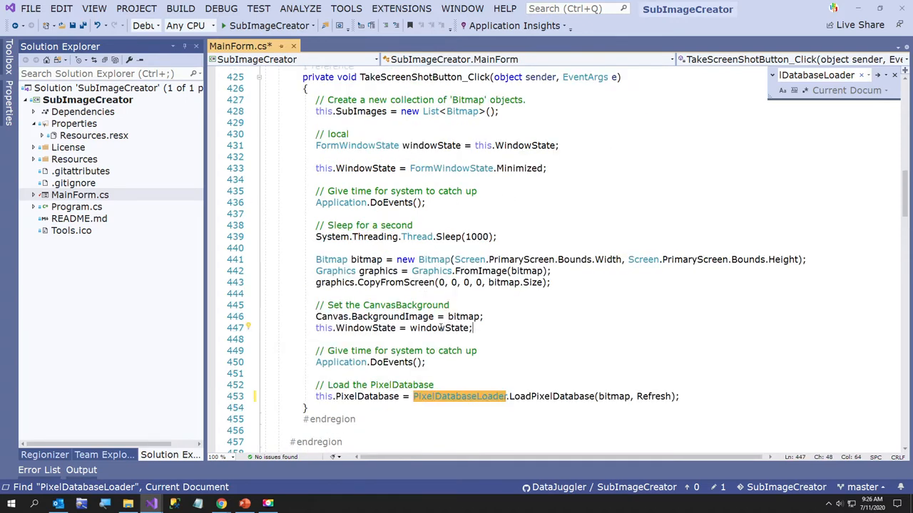
click(314, 226)
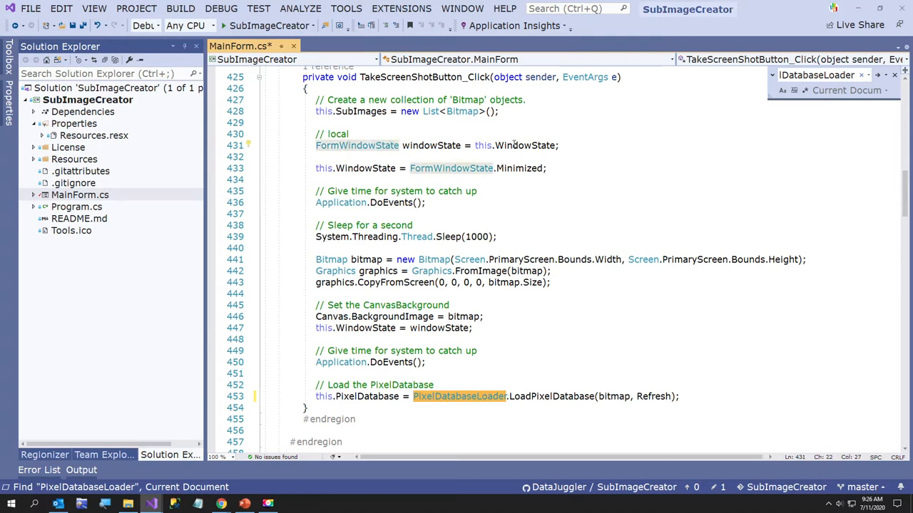
mouse_move(525, 146)
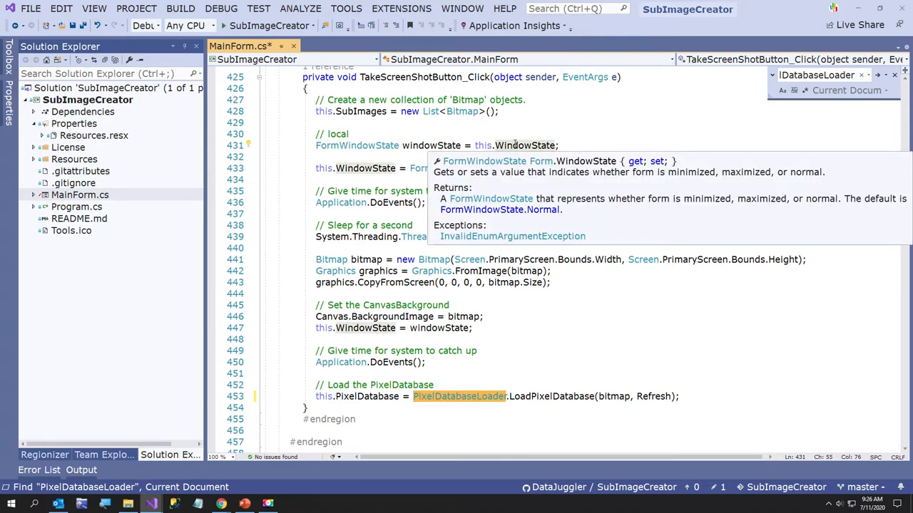
mouse_move(484, 145)
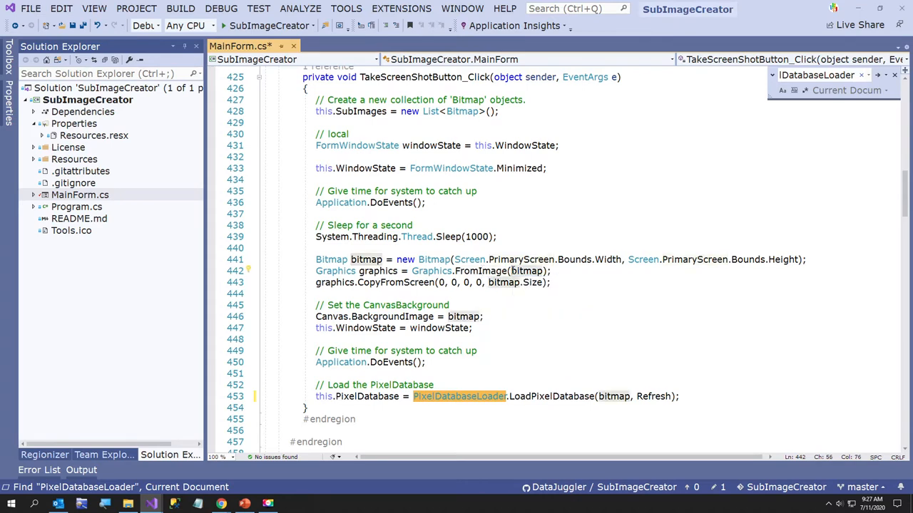
click(391, 283)
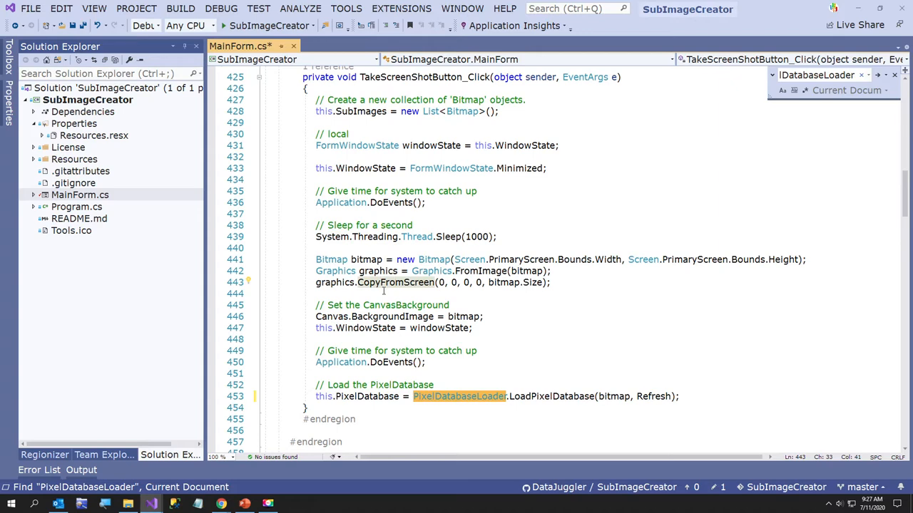
mouse_move(394, 282)
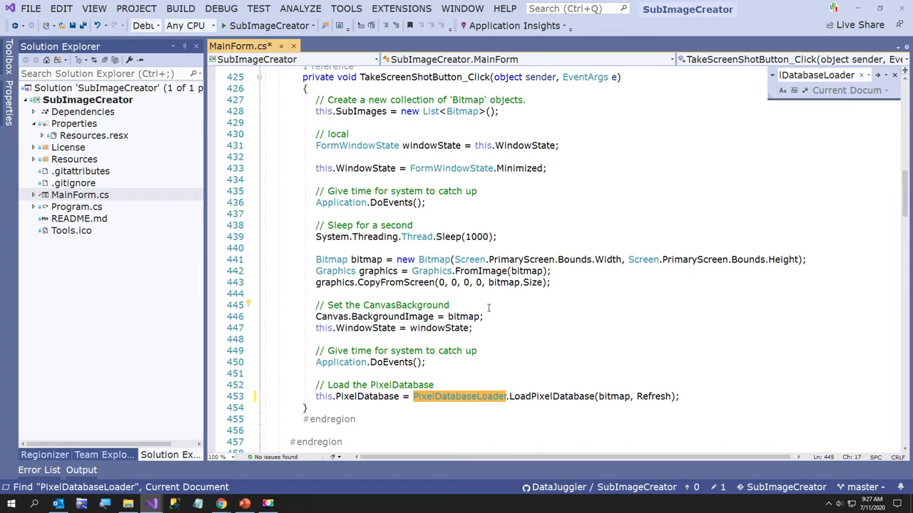
mouse_move(481, 316)
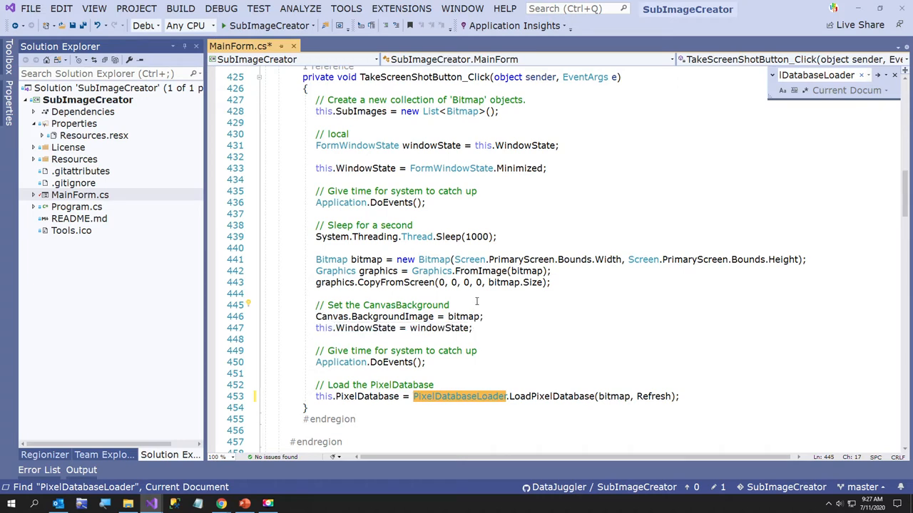
Step: Search 'CreateSub' and scroll Canvas_Click down to the PixelDatabase.CreateSubImage call
text(Cre)
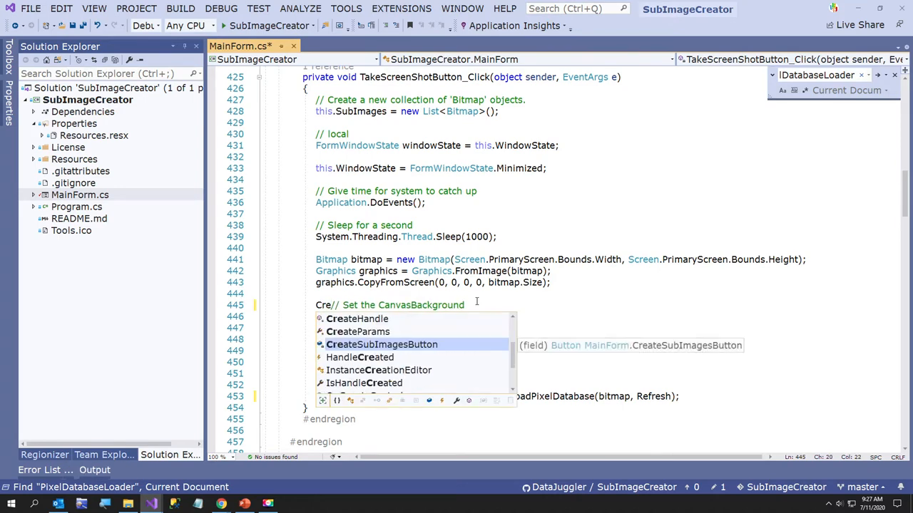
text(Cur)
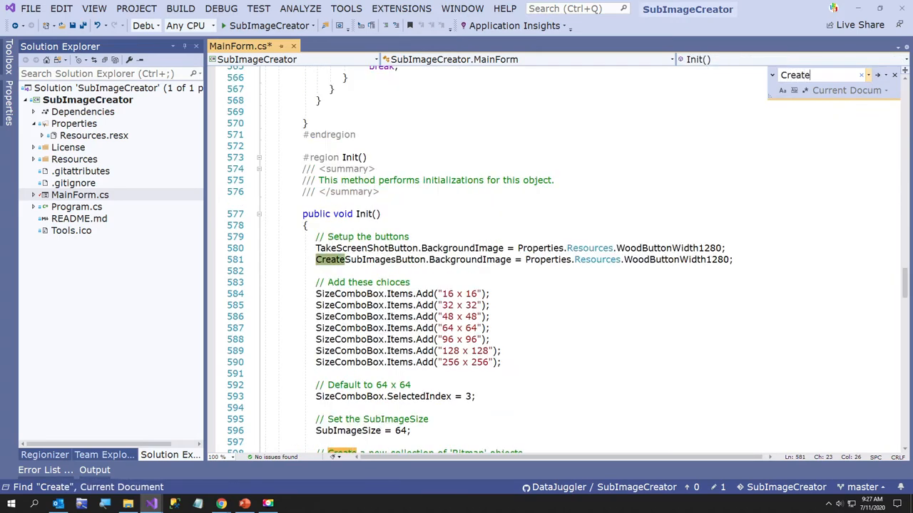
text(Sub)
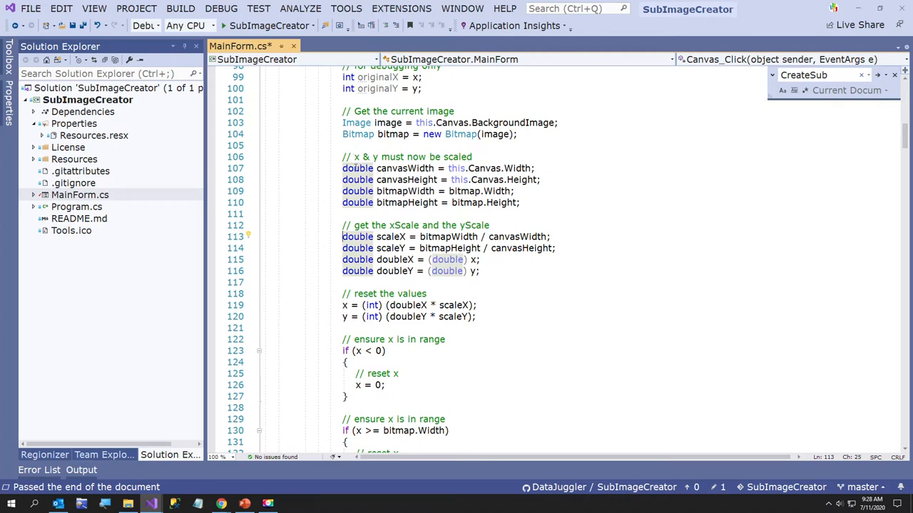
scroll(down, 3)
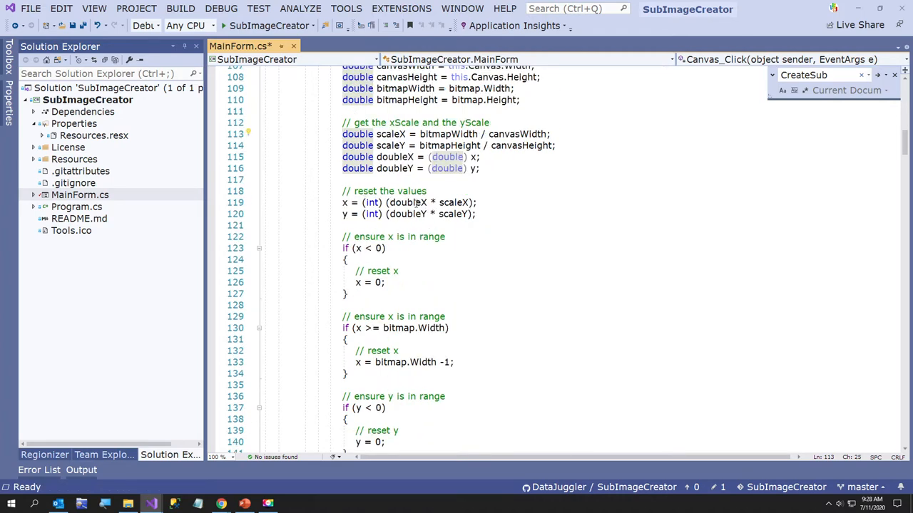
scroll(down, 3)
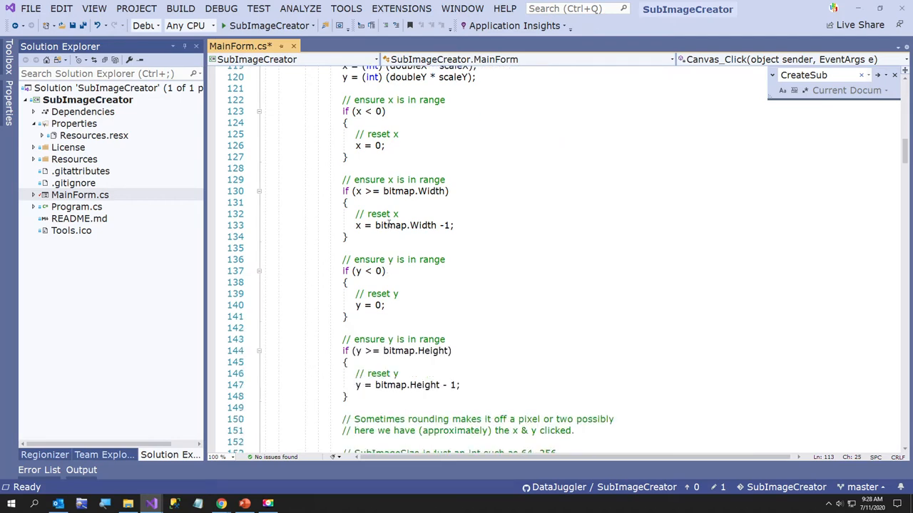
scroll(down, 3)
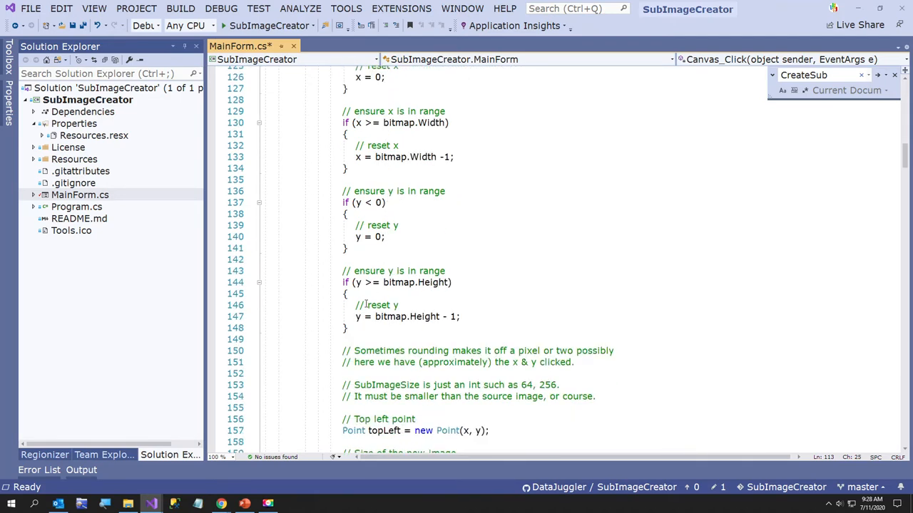
scroll(down, 3)
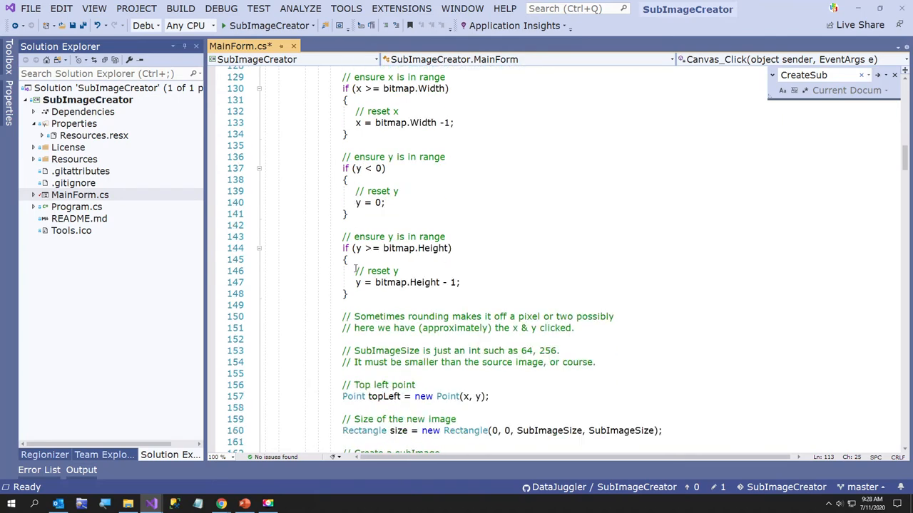
scroll(down, 3)
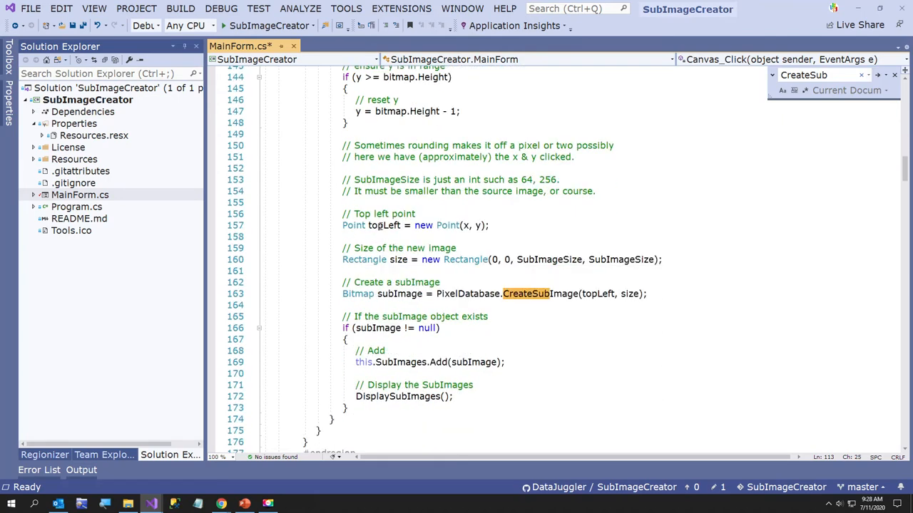
click(491, 226)
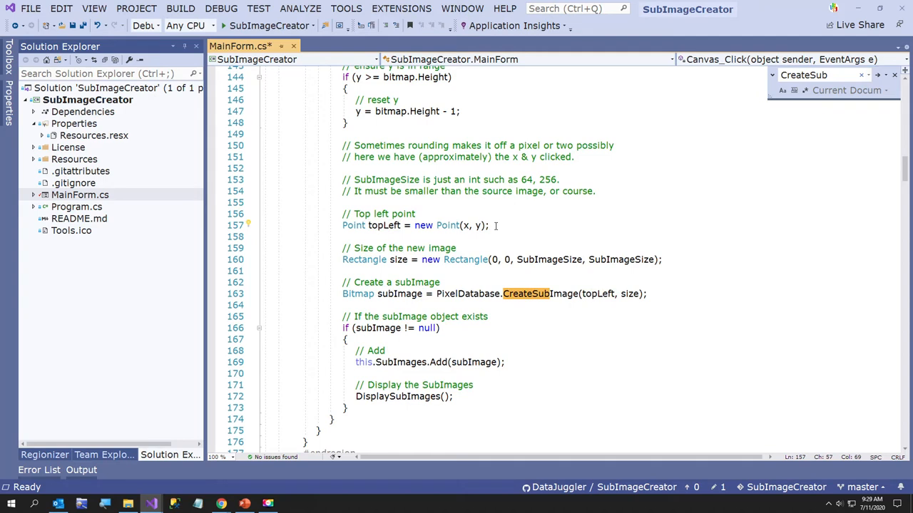
mouse_move(566, 260)
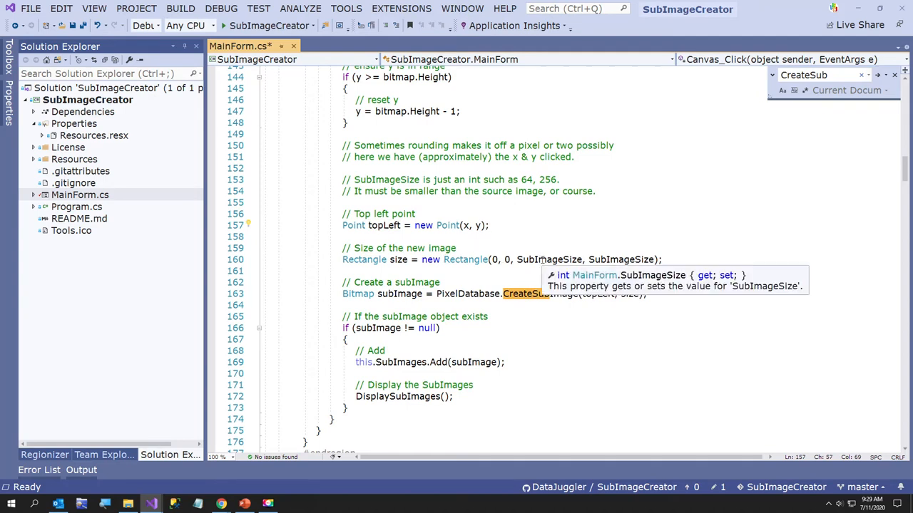
mouse_move(141, 198)
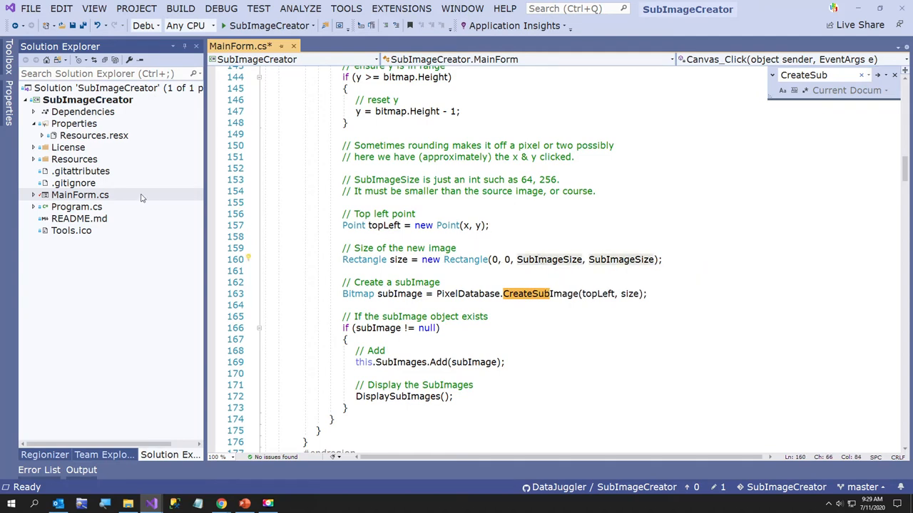
Step: View the MainForm designer, return to the code and review Init, then show the Start menu
click(80, 195)
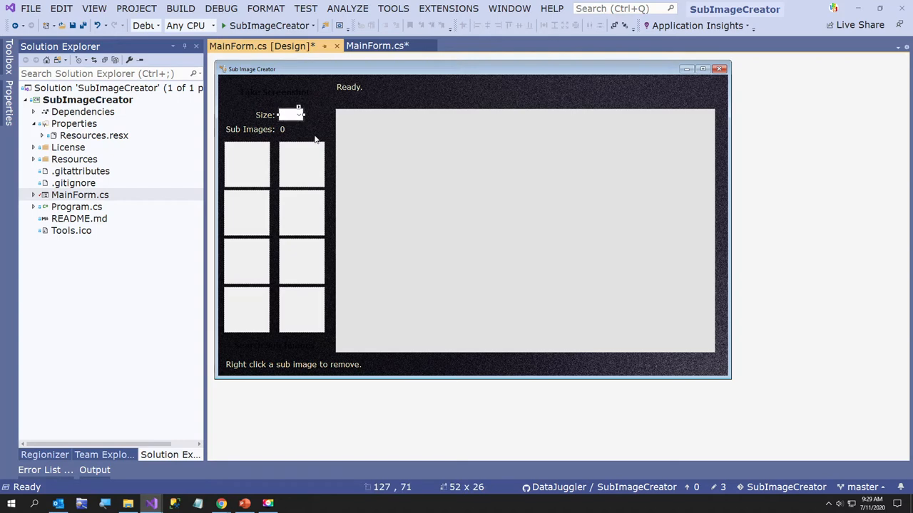
click(376, 46)
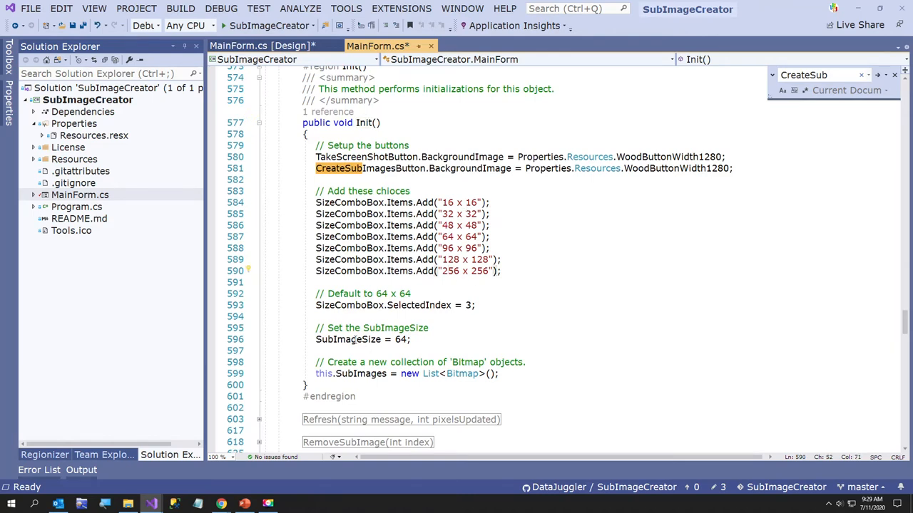
scroll(up, 3)
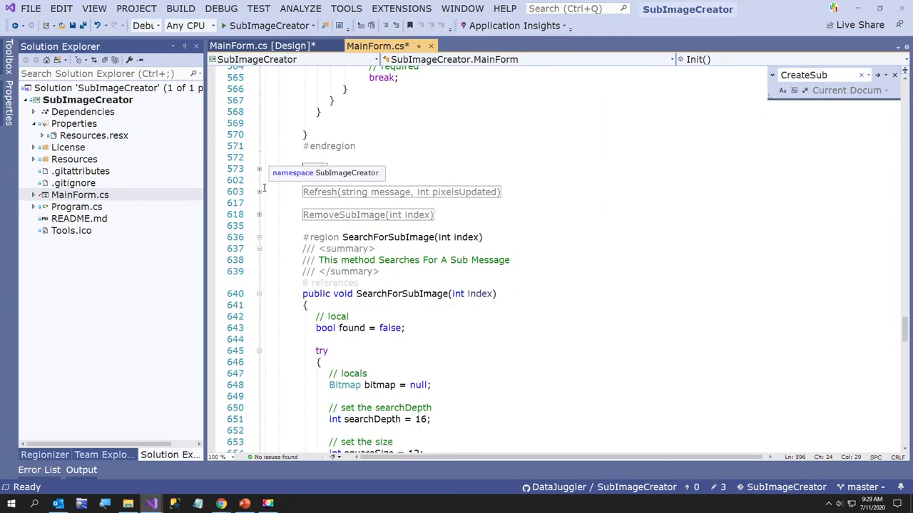
click(11, 505)
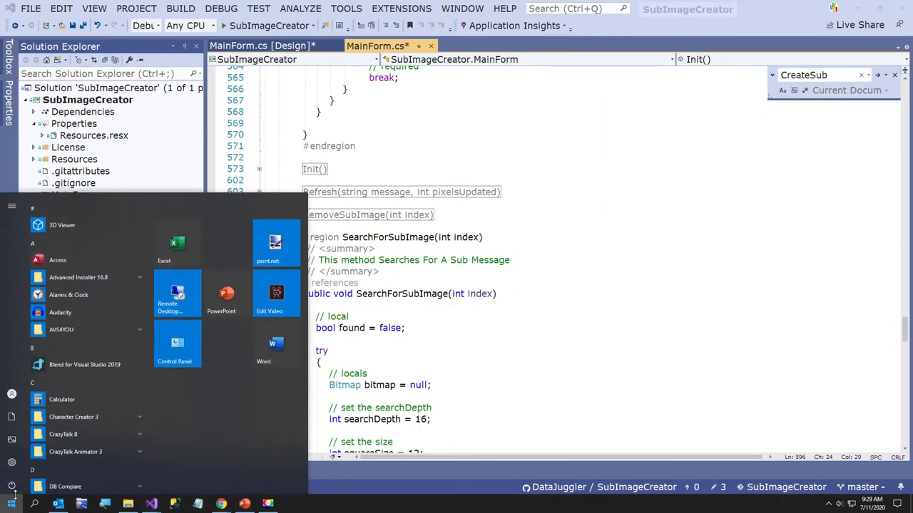
Step: Launch paint.net, load the Smashed By A Like Button poster, and use the Image menu
click(276, 242)
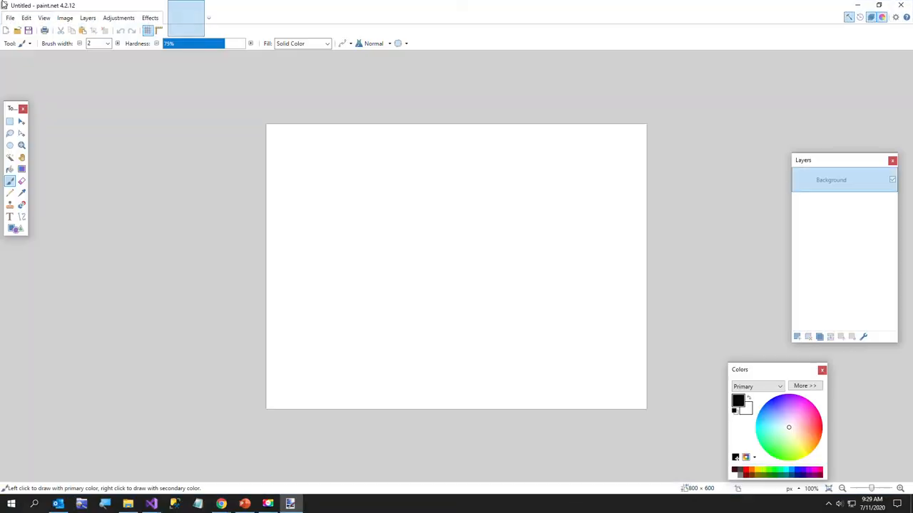
click(10, 17)
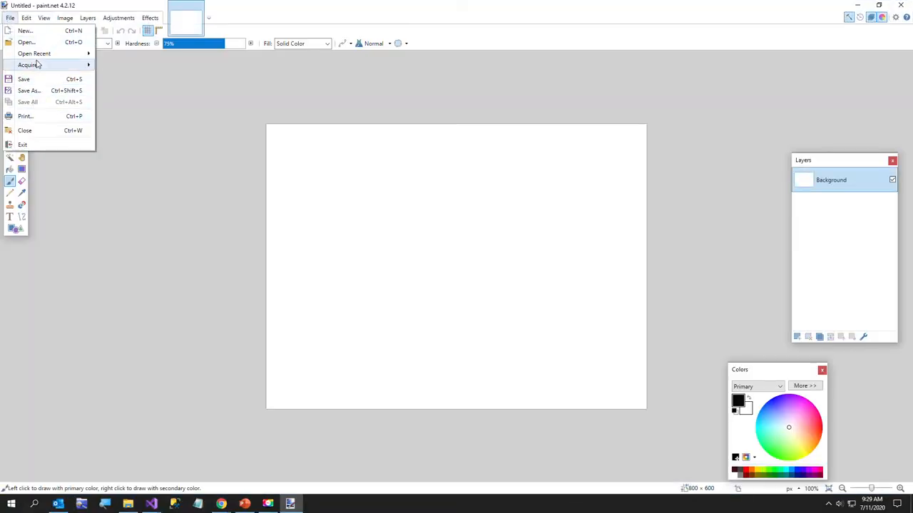
click(27, 41)
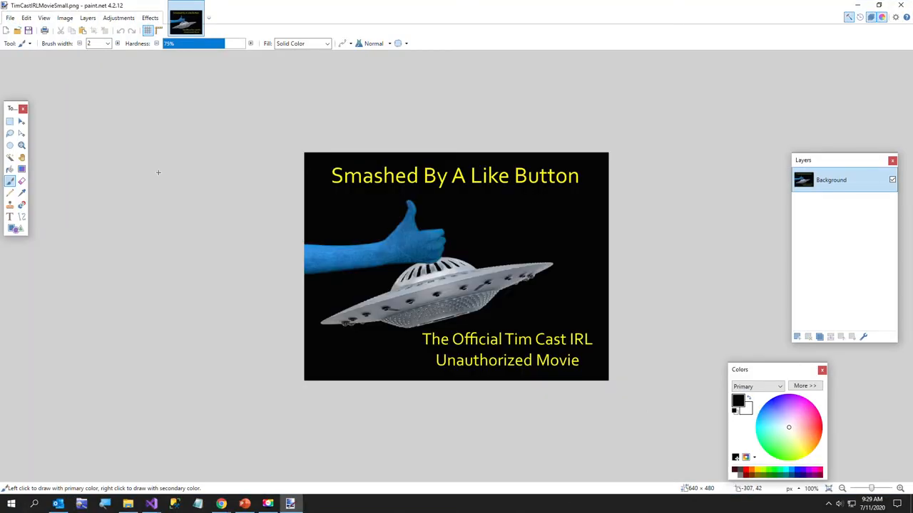
mouse_move(330, 224)
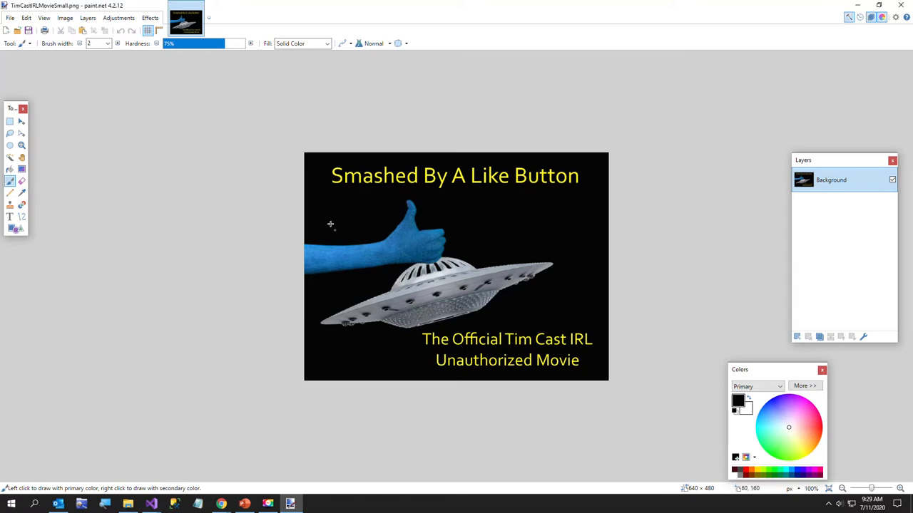
mouse_move(337, 224)
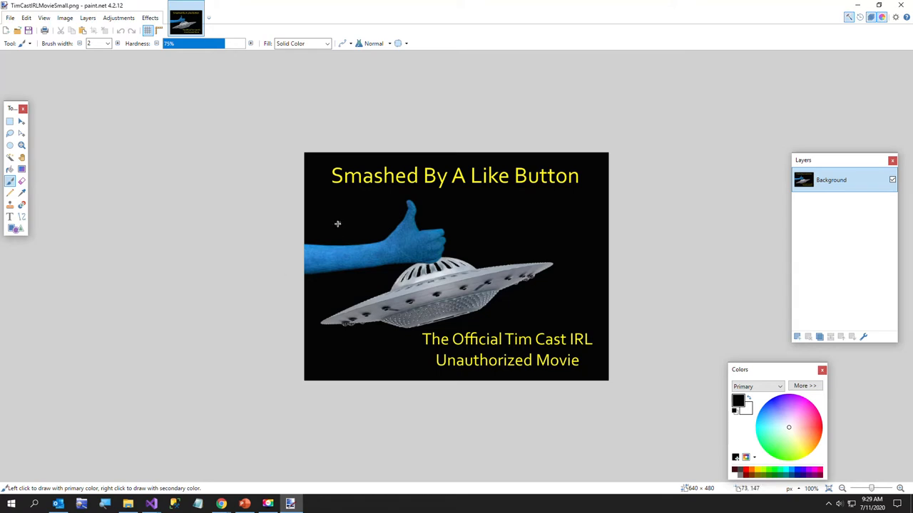
mouse_move(305, 219)
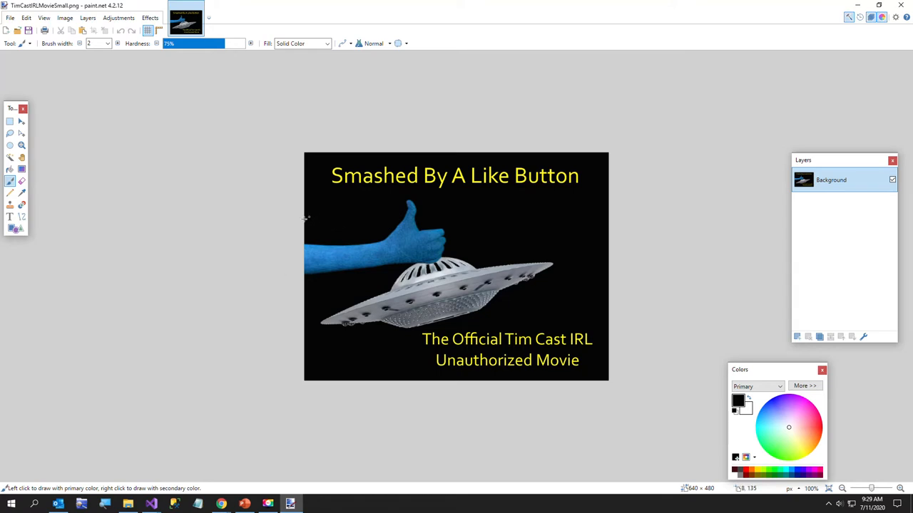
mouse_move(283, 236)
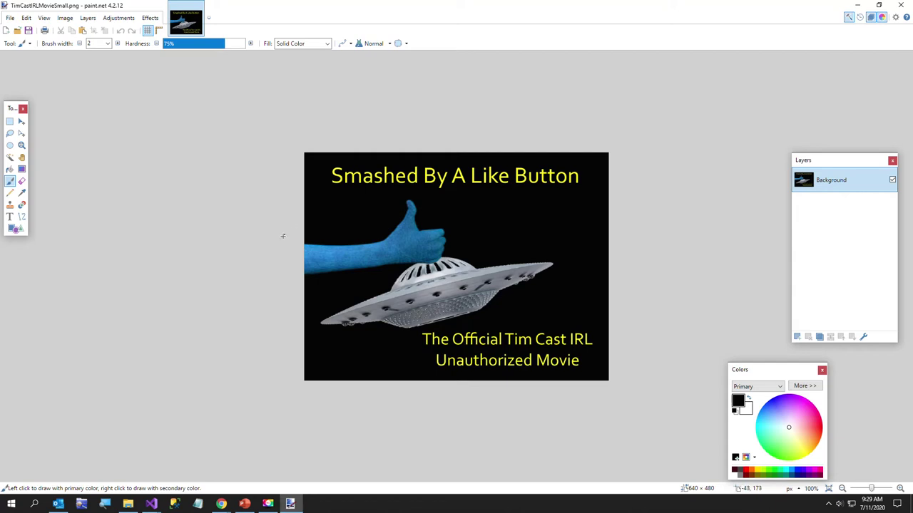
mouse_move(266, 209)
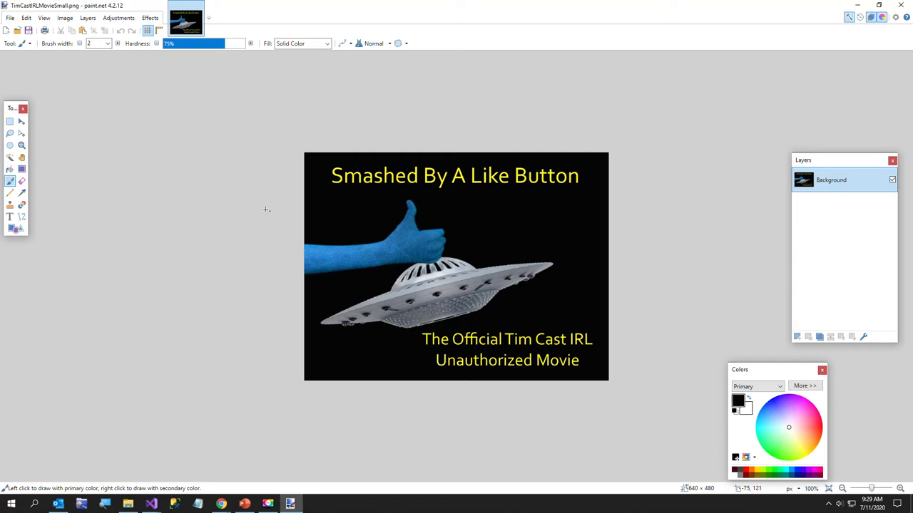
mouse_move(245, 149)
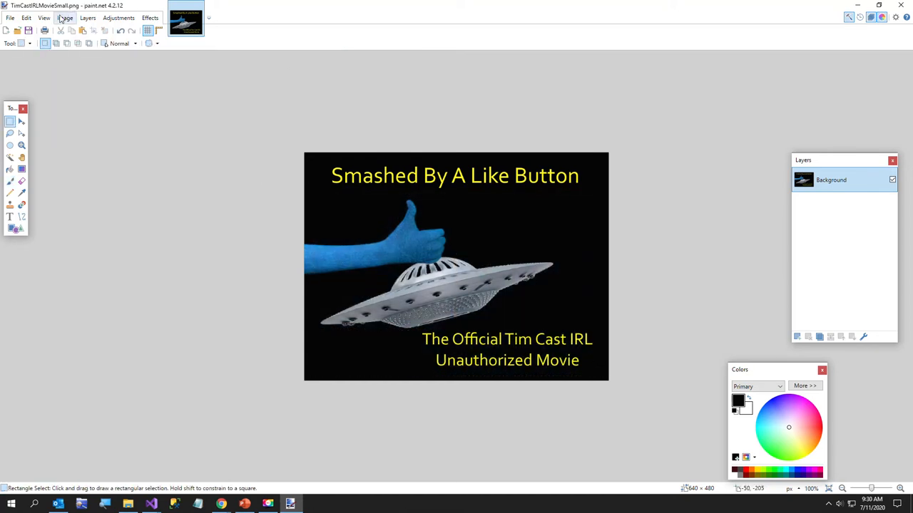
click(64, 18)
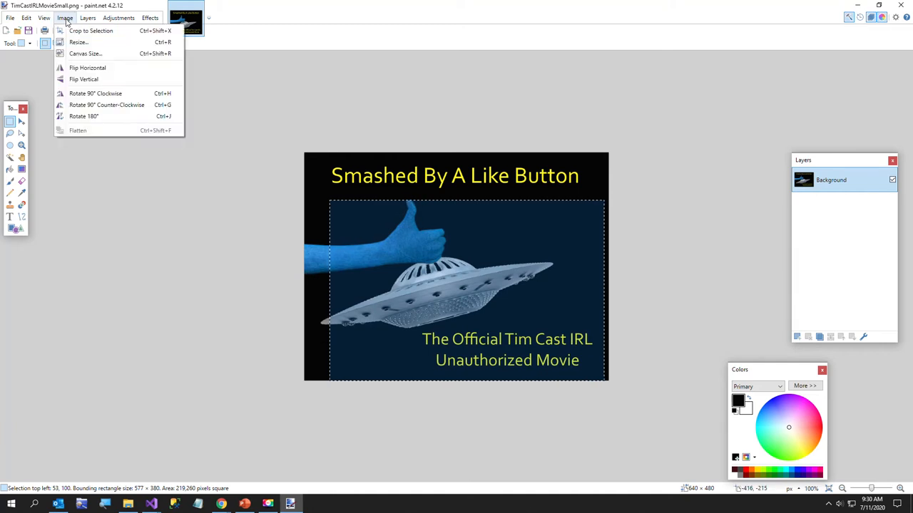
click(91, 30)
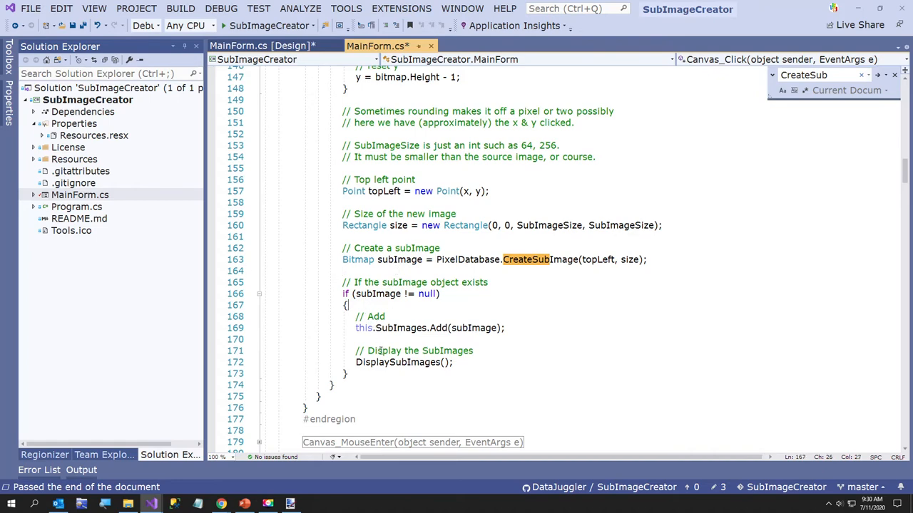
mouse_move(407, 363)
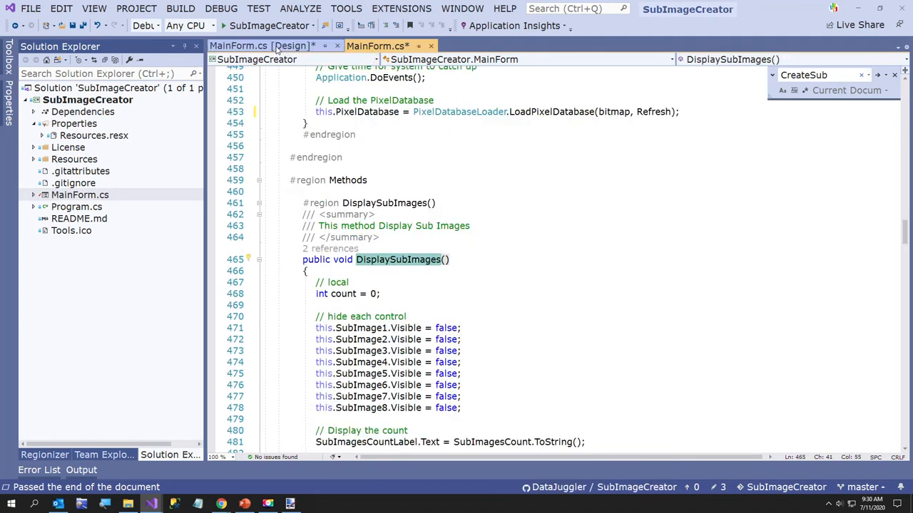
Step: Glance at the MainForm designer, then scroll through DisplaySubImages in the code
click(260, 46)
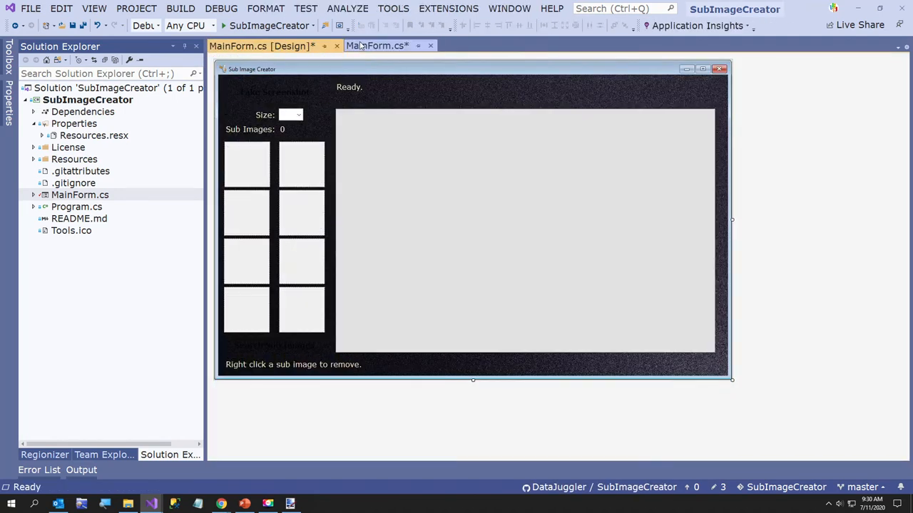
click(378, 46)
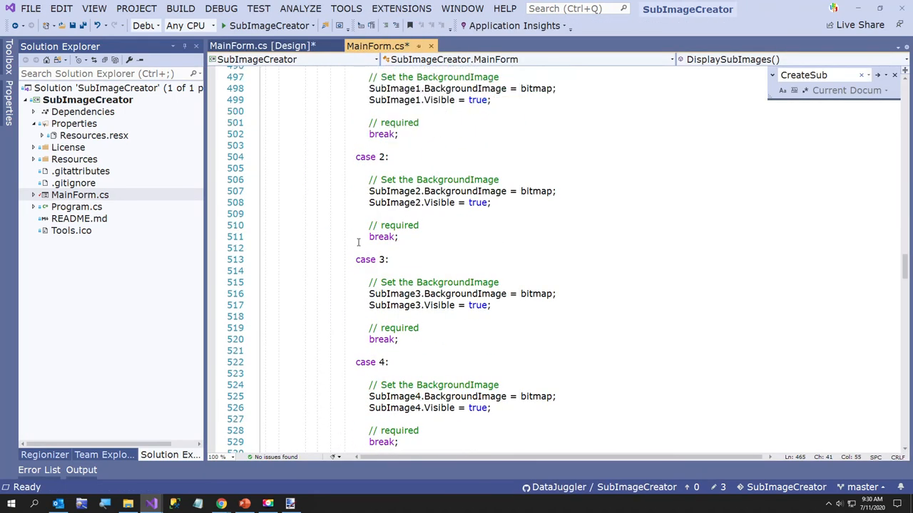
scroll(down, 3)
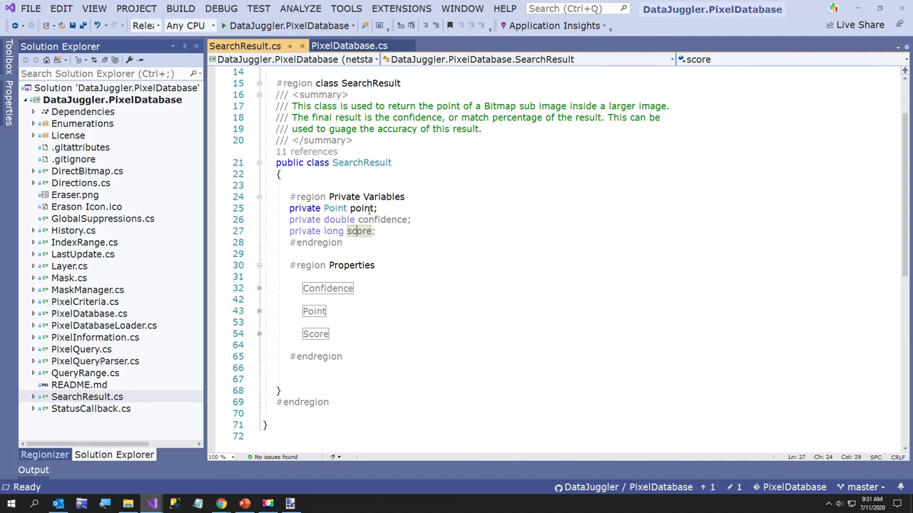
Step: Inspect the SearchResult point field, then switch to PixelDatabase.cs
click(363, 208)
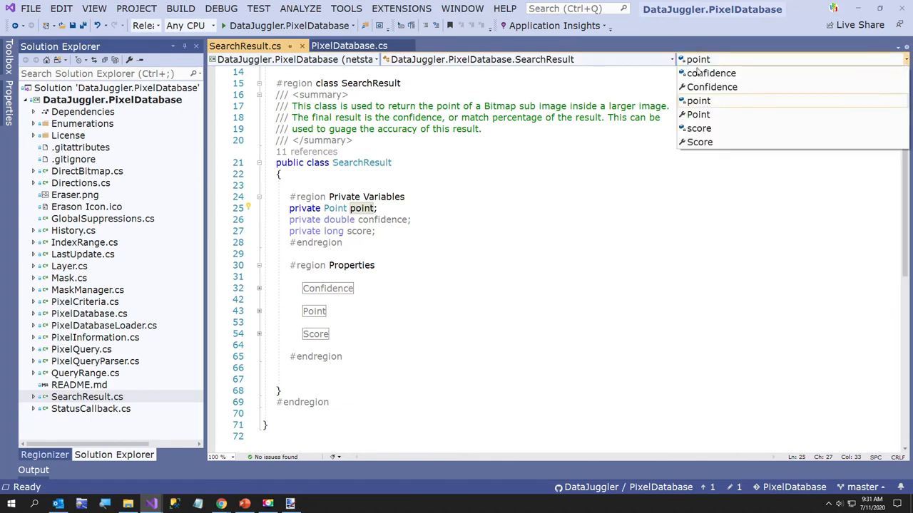
click(349, 45)
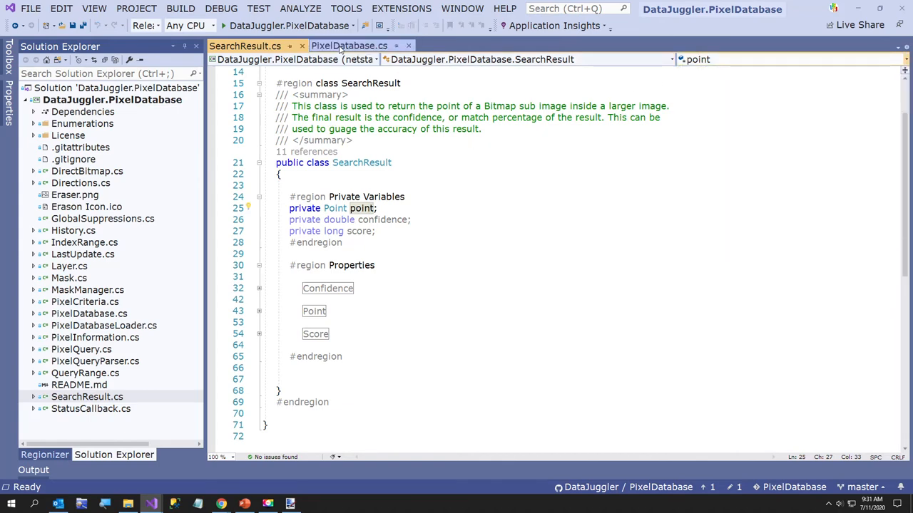
click(350, 46)
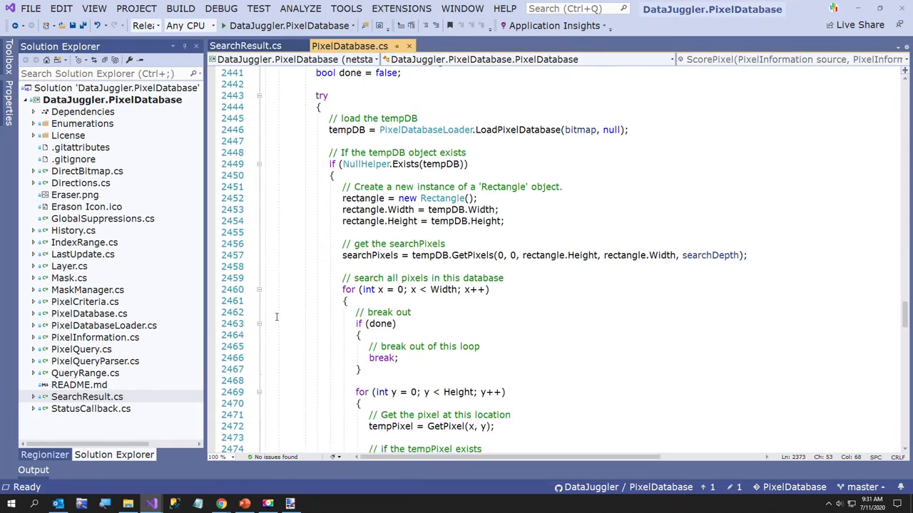
Step: Walk through searchPixels in SearchForSubImage and scroll to the ScorePixels method
click(342, 255)
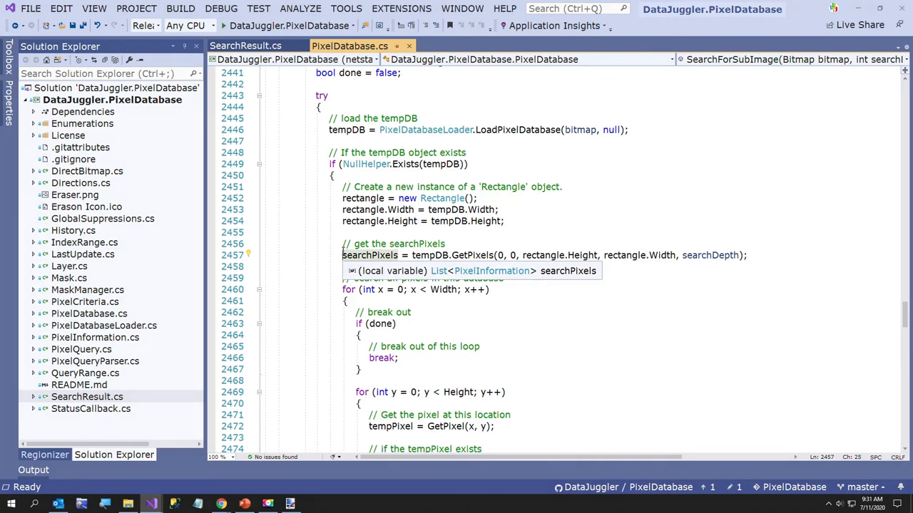
scroll(up, 3)
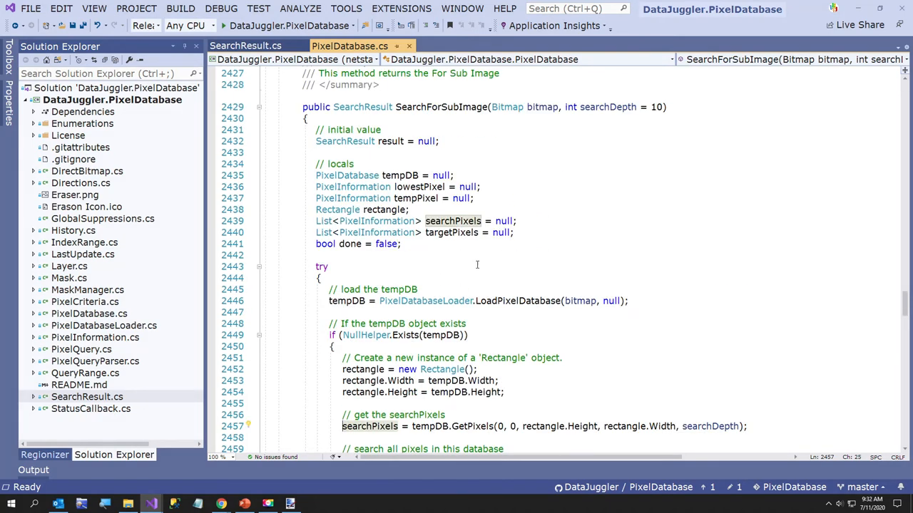
mouse_move(614, 107)
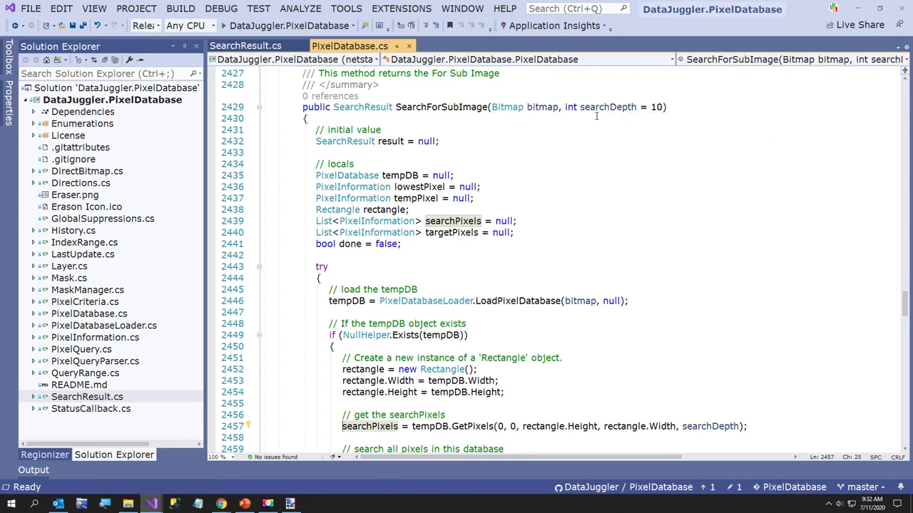
scroll(down, 3)
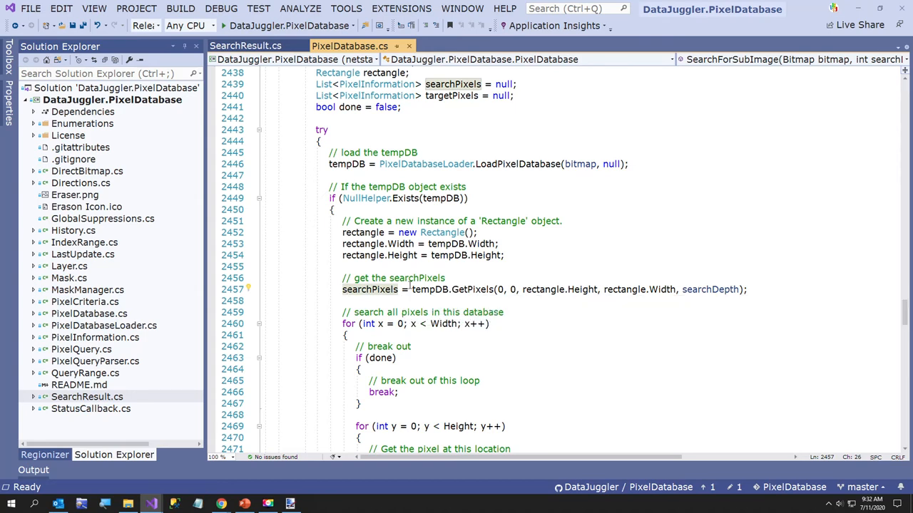
mouse_move(370, 289)
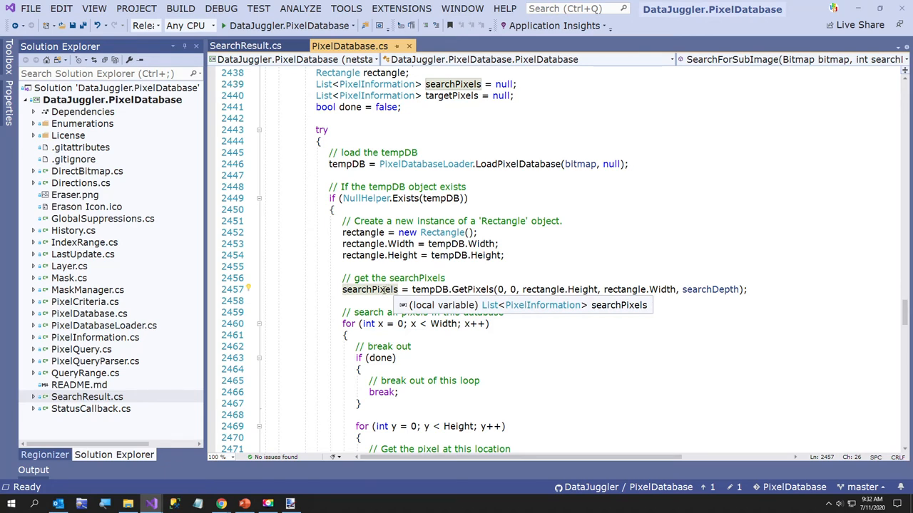
scroll(down, 3)
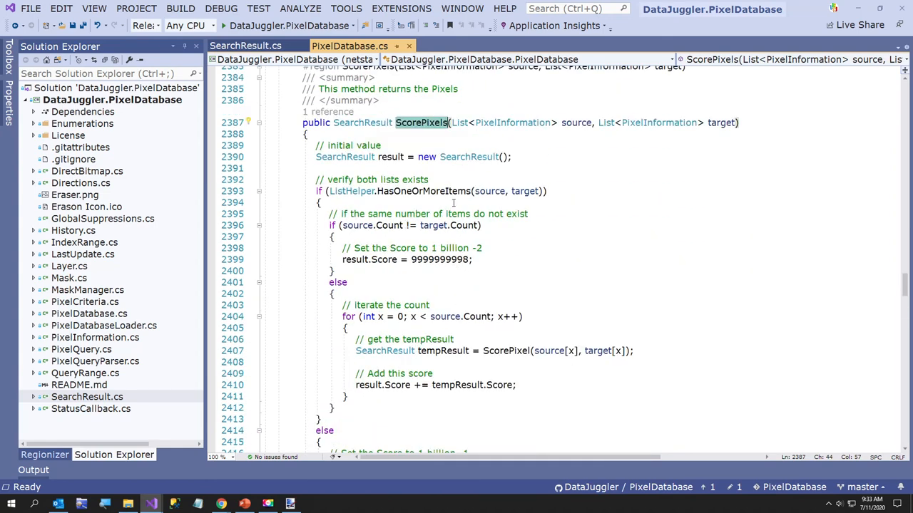
Step: Review ScorePixels, including the score given when the pixel lists differ in size
scroll(down, 3)
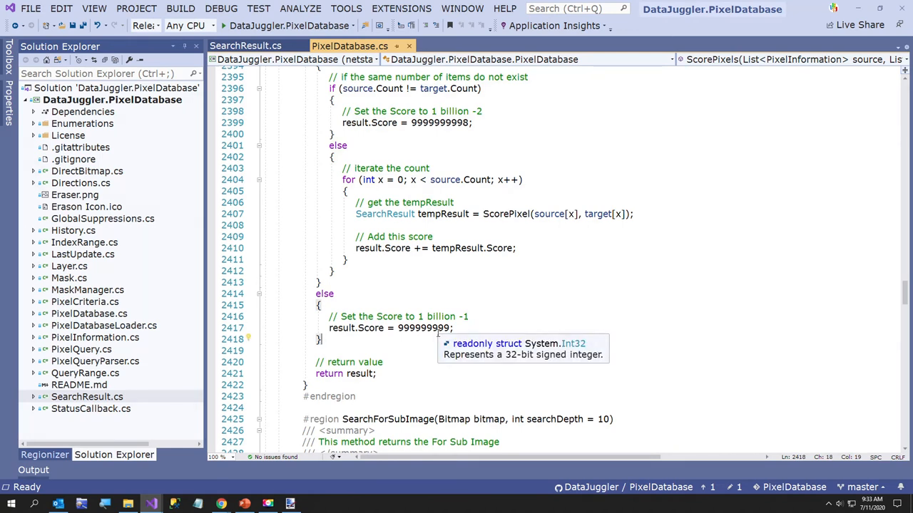
scroll(up, 3)
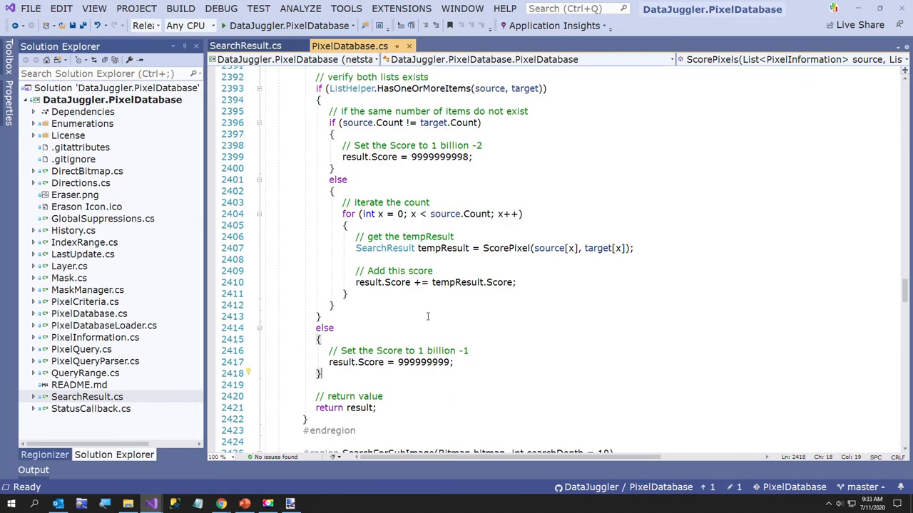
scroll(up, 3)
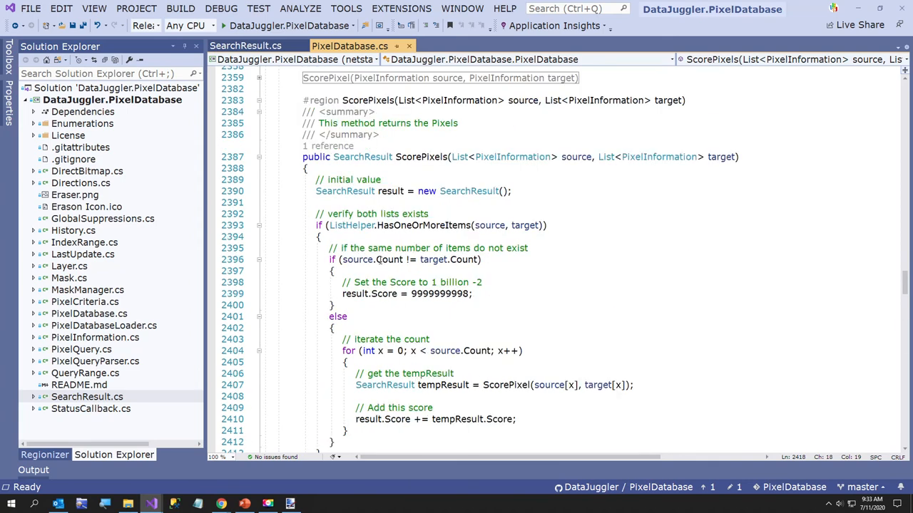
click(389, 259)
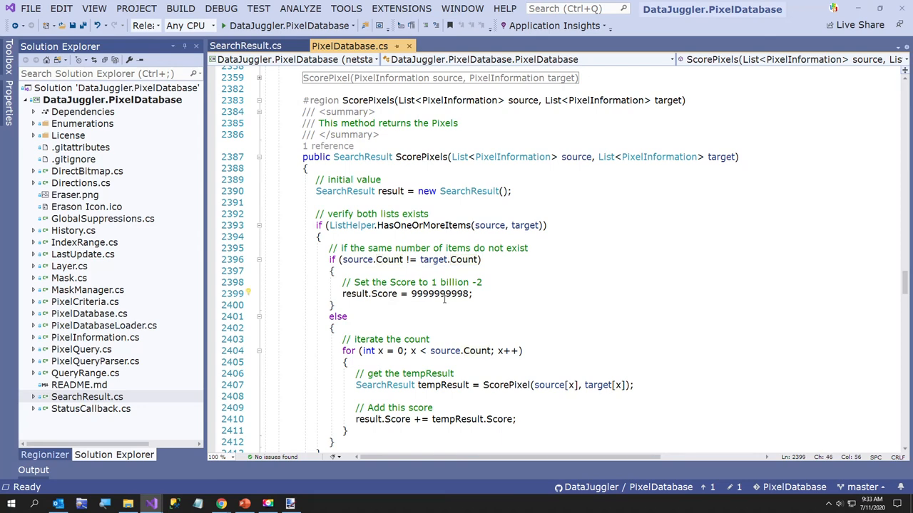
scroll(down, 3)
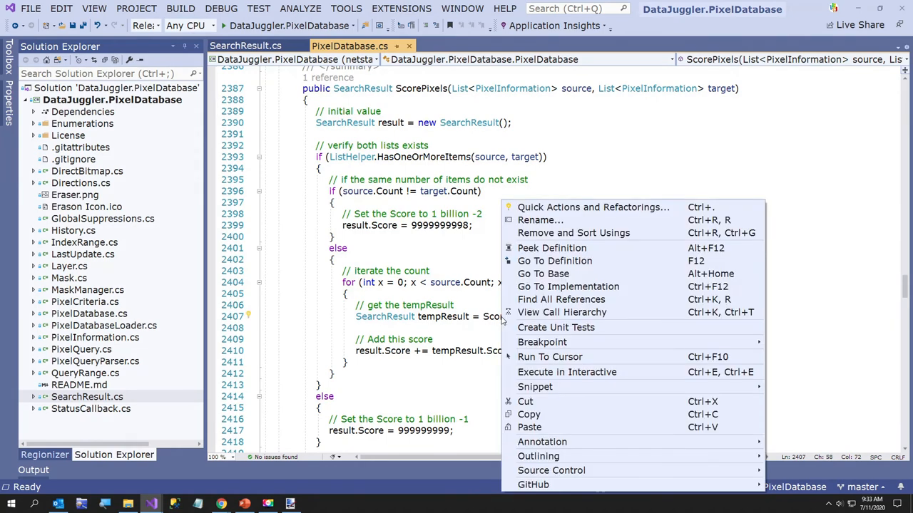
mouse_move(568, 286)
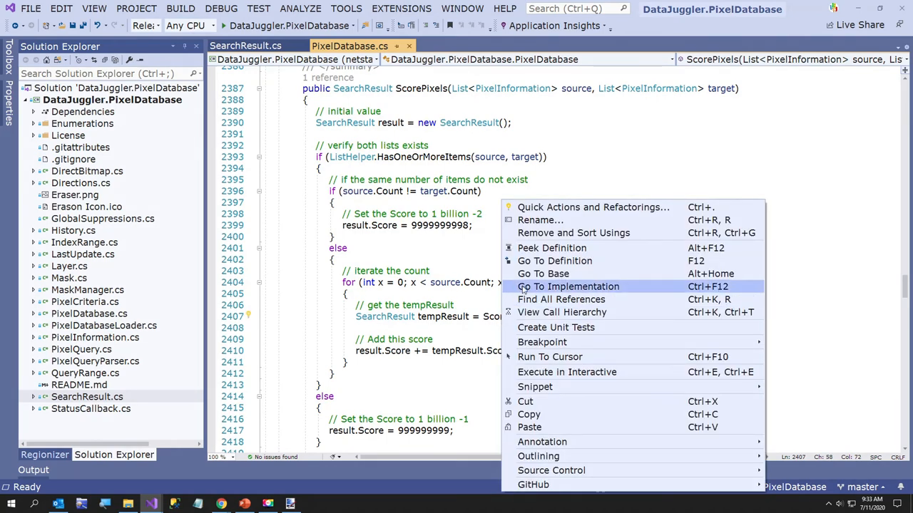
Step: Go to ScorePixel's implementation and examine its red, green, blue and alpha difference scoring
click(567, 286)
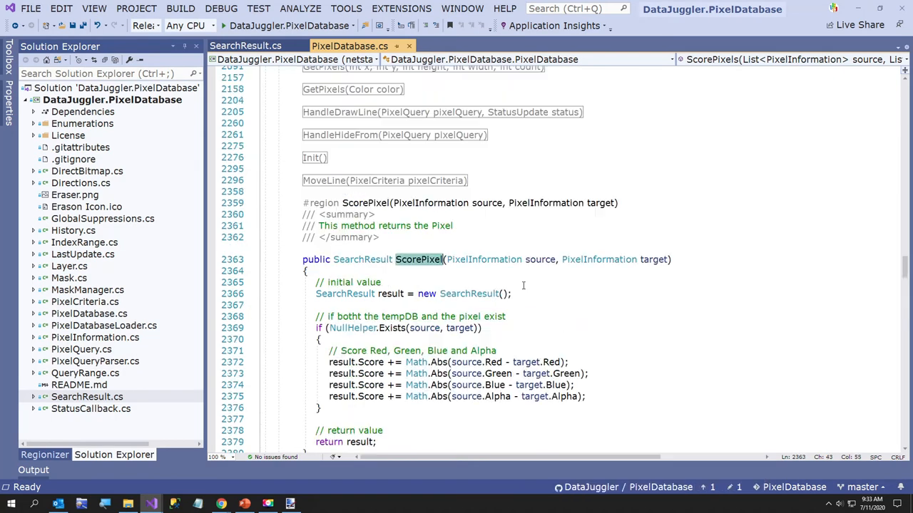
scroll(down, 3)
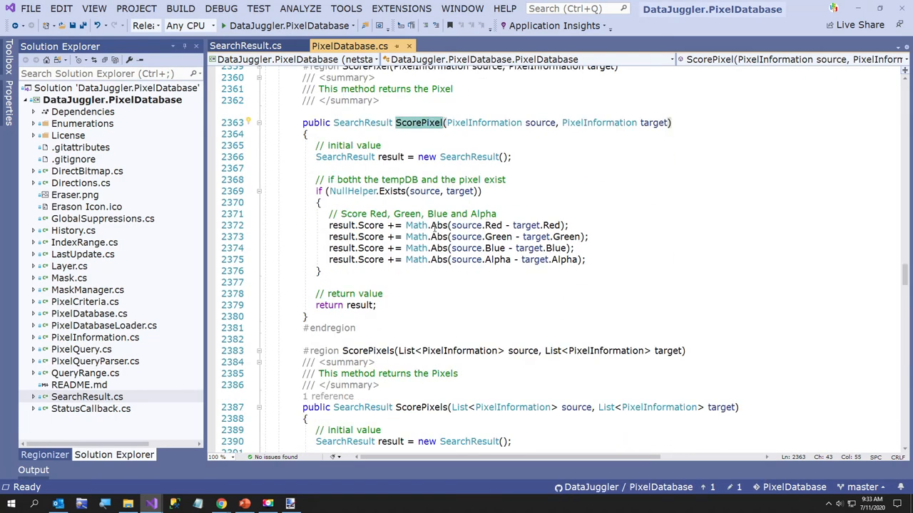
click(389, 214)
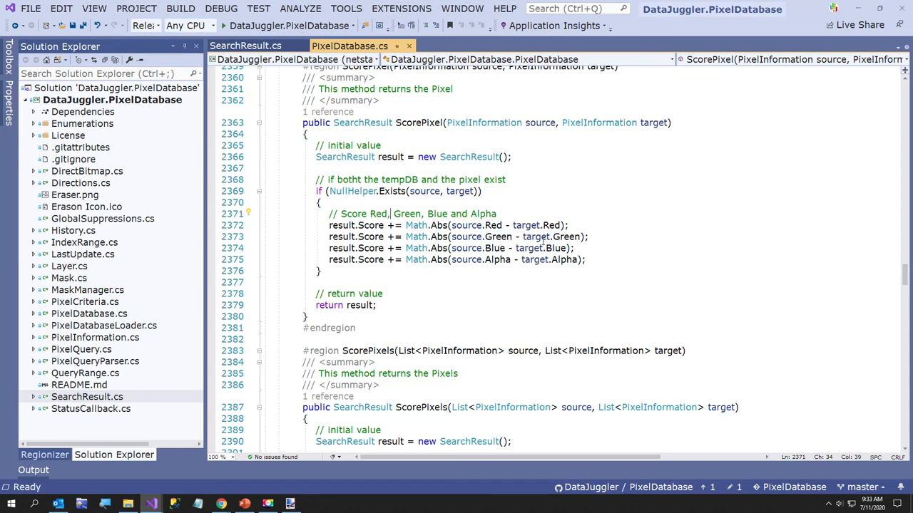
mouse_move(495, 248)
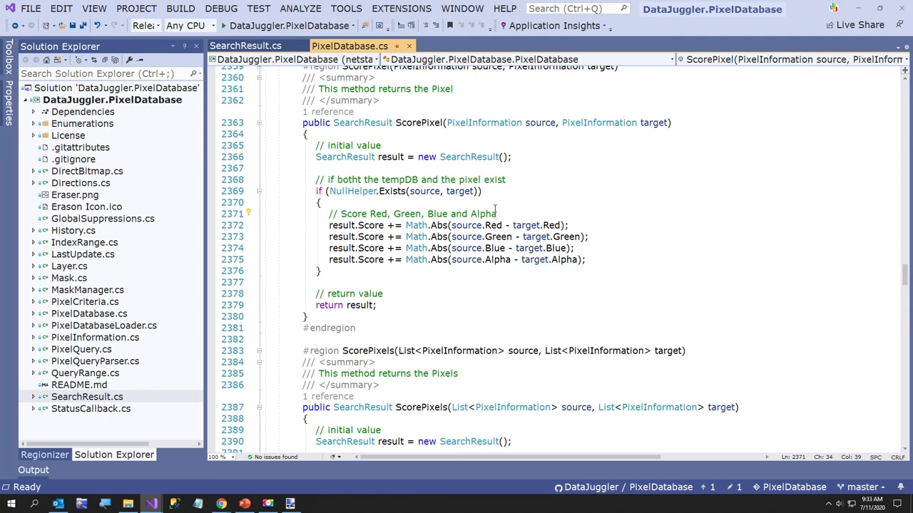
scroll(down, 3)
text(done)
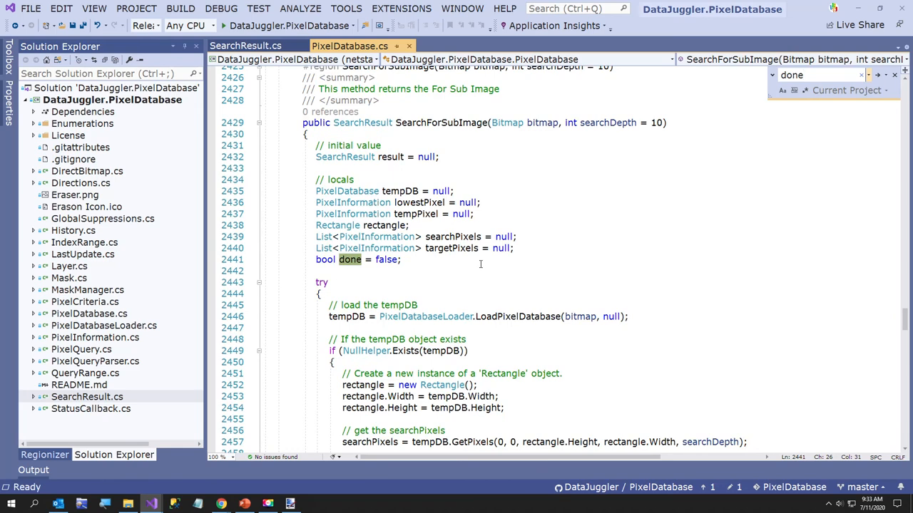
Step: Scroll SearchForSubImage to the tempPixel.Score == 0 check that sets done and breaks
scroll(down, 3)
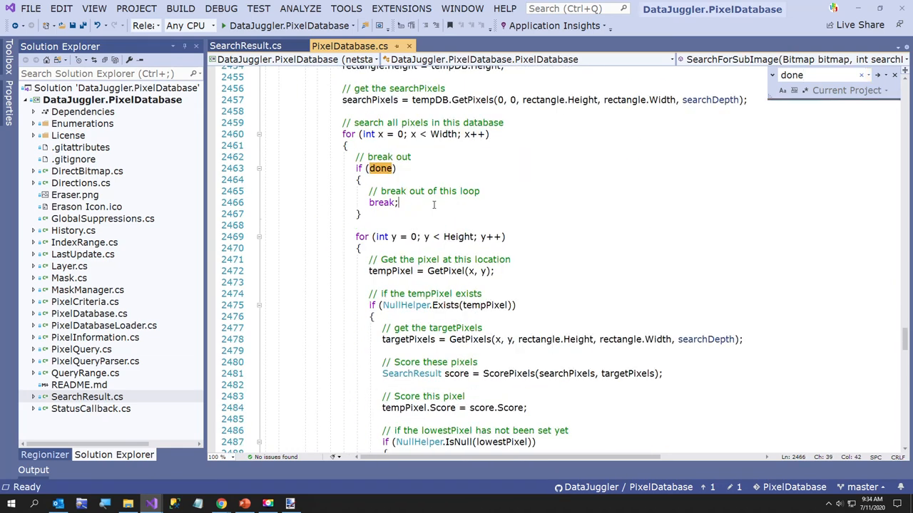
scroll(down, 3)
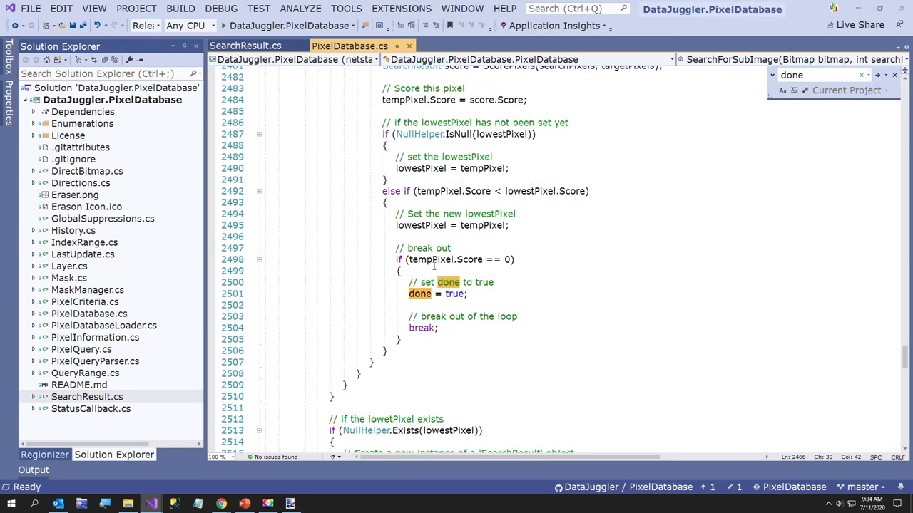
click(515, 260)
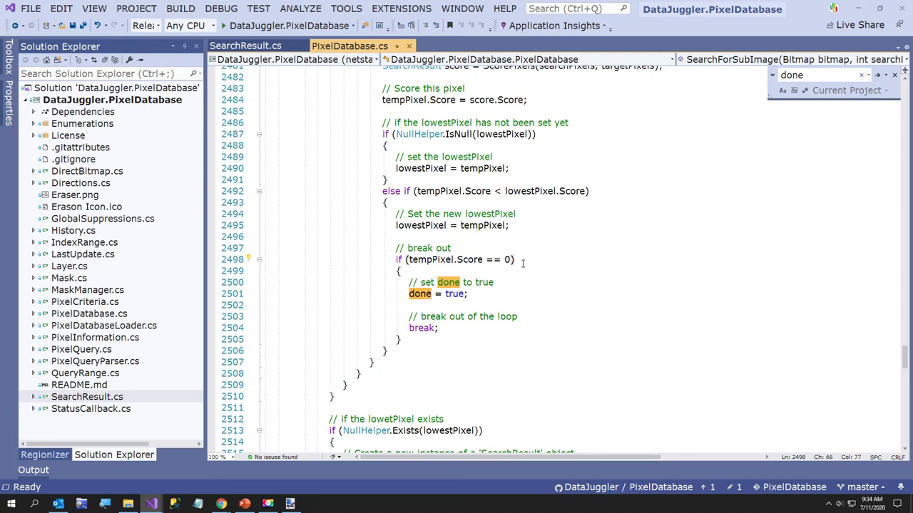
mouse_move(511, 273)
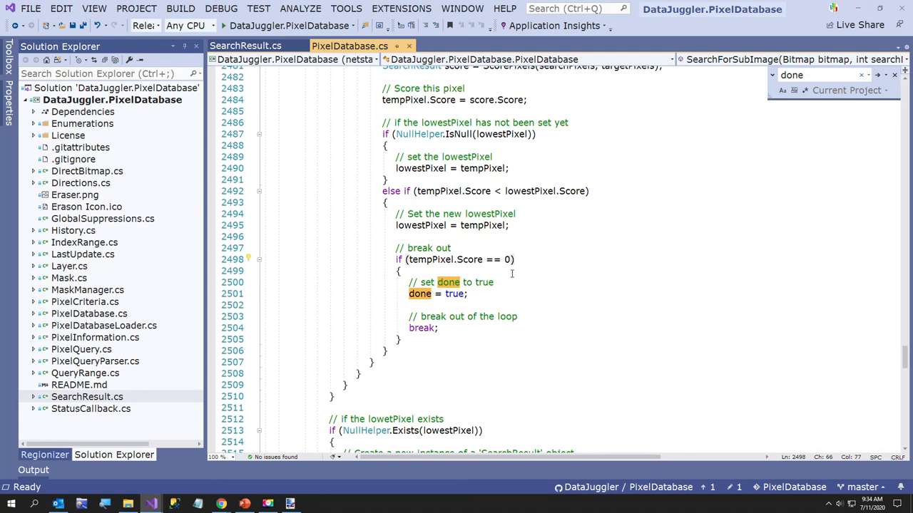
mouse_move(501, 279)
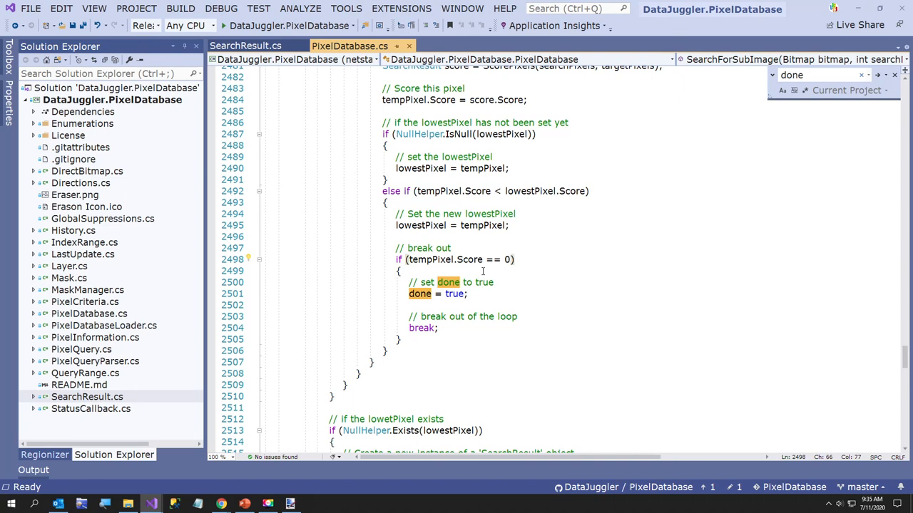
click(512, 260)
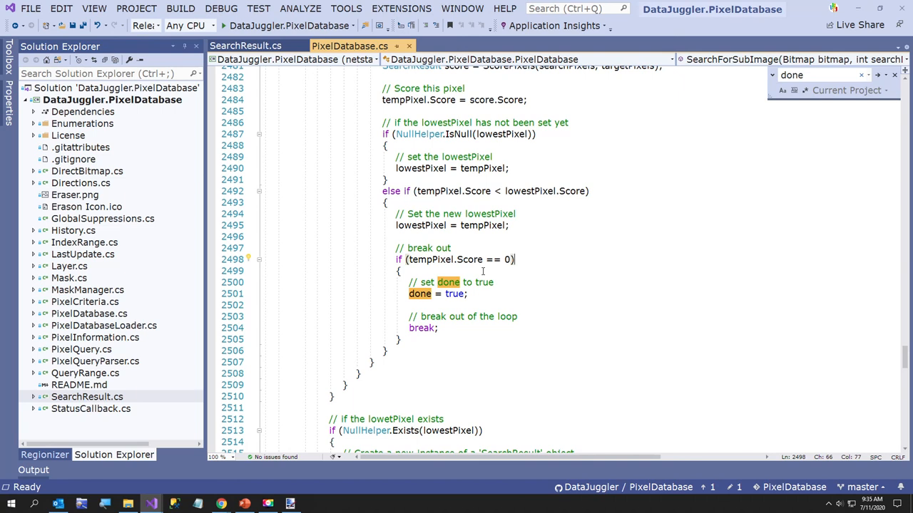